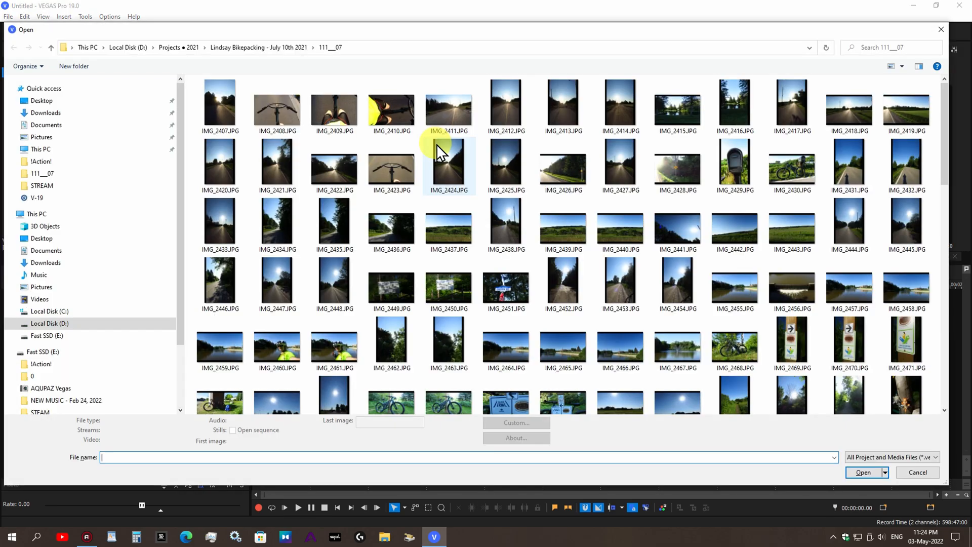
Import the MVI_2509 bike-path clip so its video and audio land on the timeline.
{"action": "scroll", "scroll_direction": "down", "scroll_amount": 3}
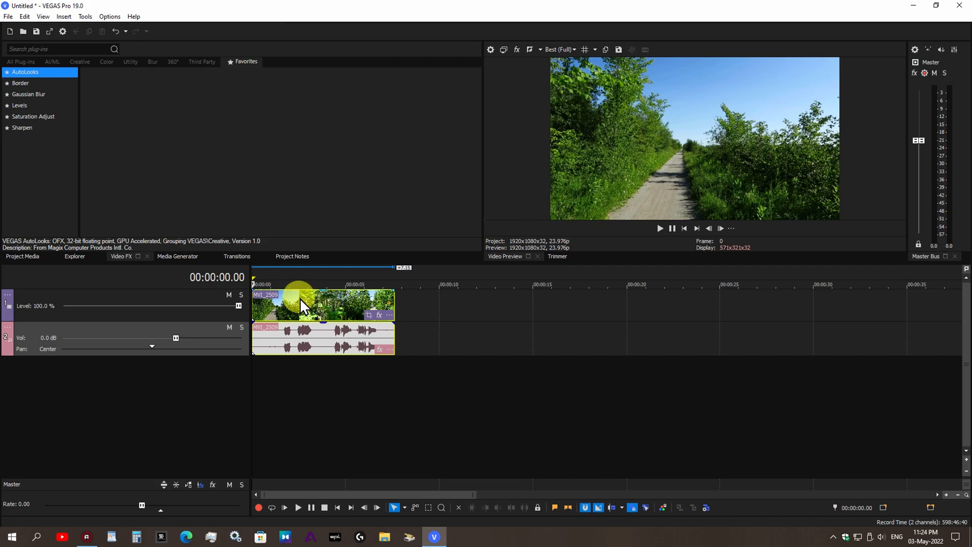
{"action": "mouse_move", "coordinate": [328, 307]}
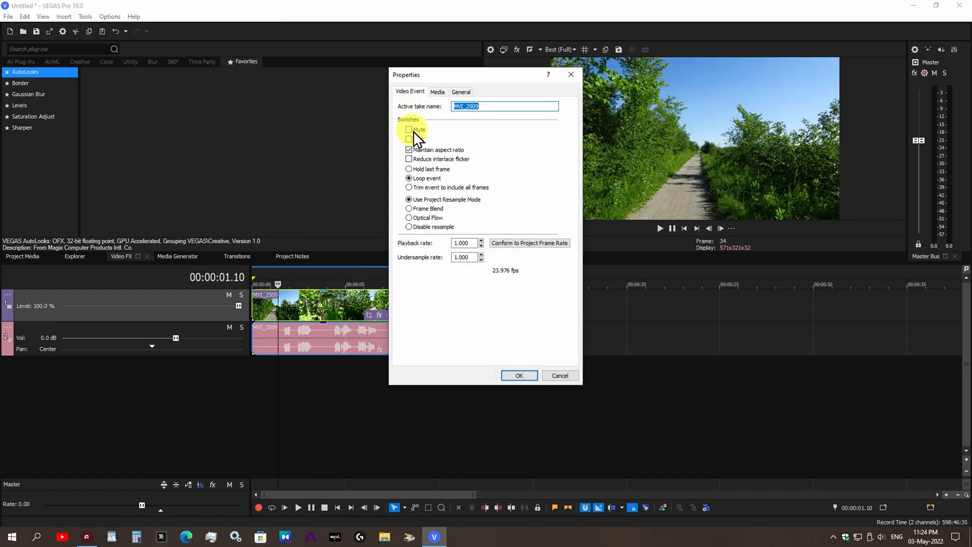
Set the MVI_2509 event to Disable resample with Reduce interlace flicker on, and confirm.
{"action": "left_click", "coordinate": [408, 225]}
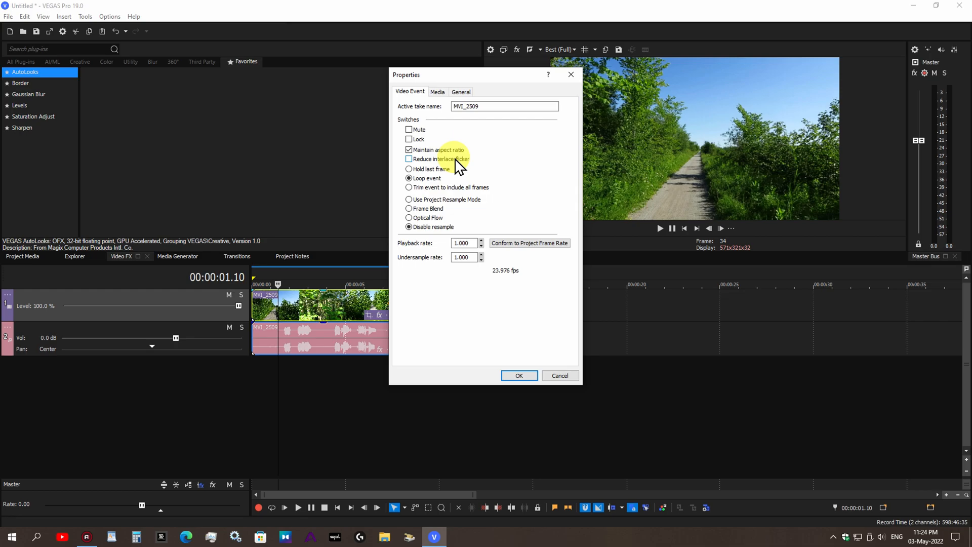
{"action": "left_click", "coordinate": [408, 159]}
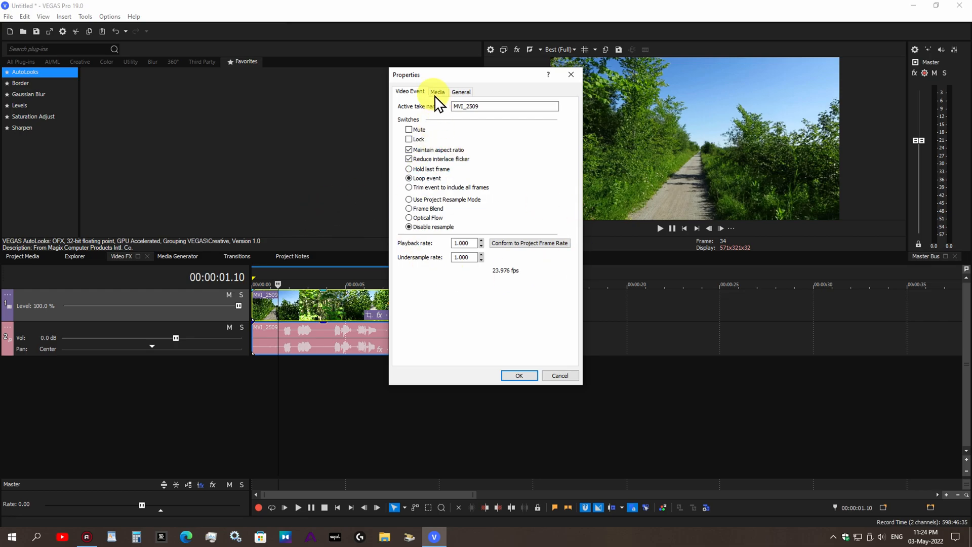
{"action": "left_click", "coordinate": [437, 92]}
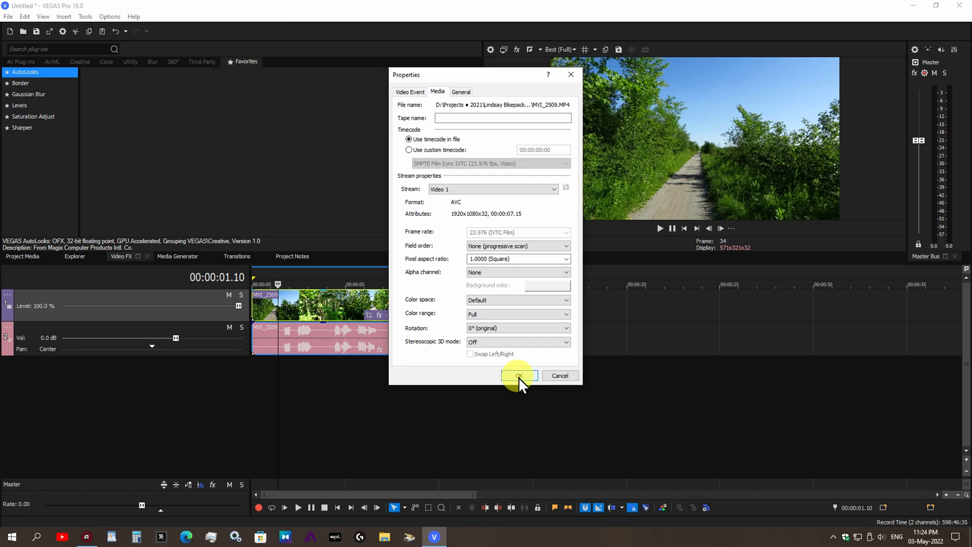
{"action": "left_click", "coordinate": [519, 375]}
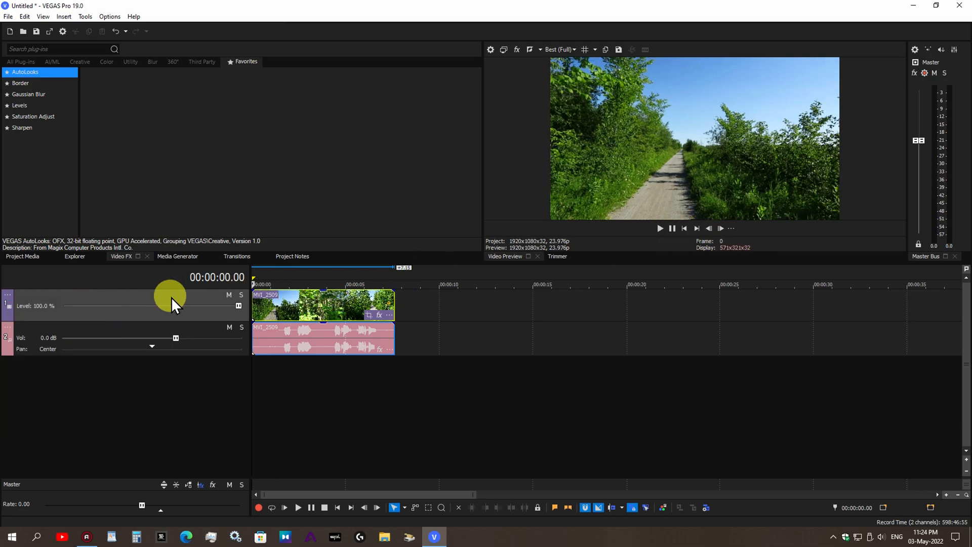
{"action": "mouse_move", "coordinate": [173, 304]}
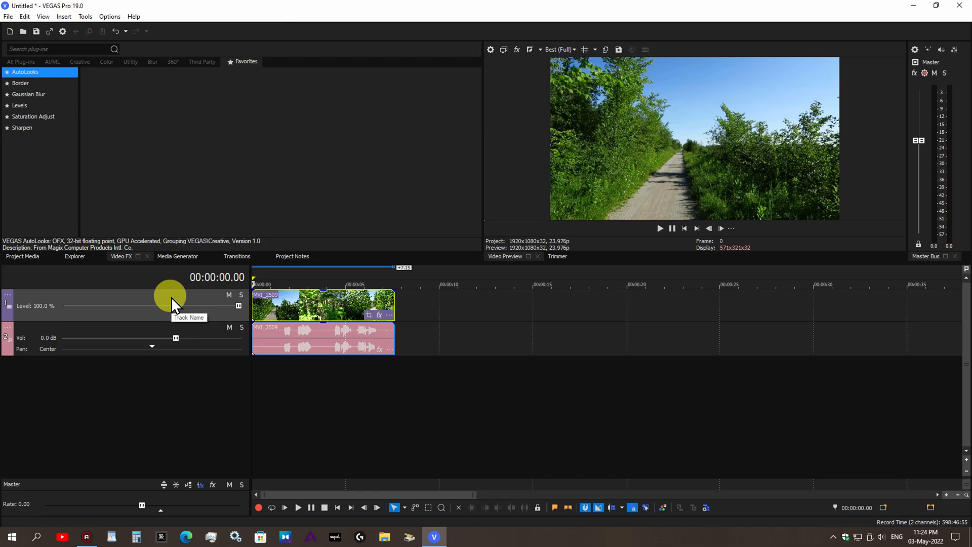
{"action": "mouse_move", "coordinate": [563, 50]}
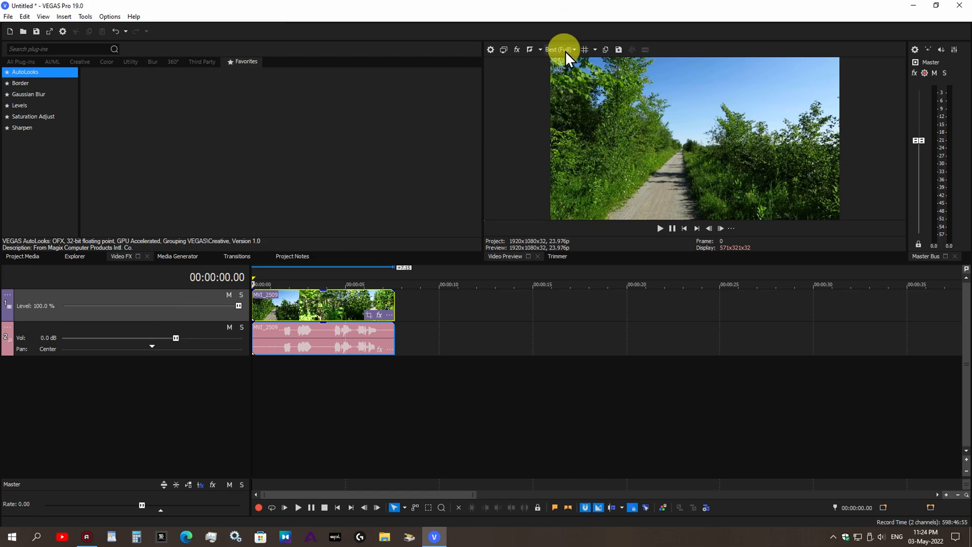
{"action": "left_click", "coordinate": [559, 50]}
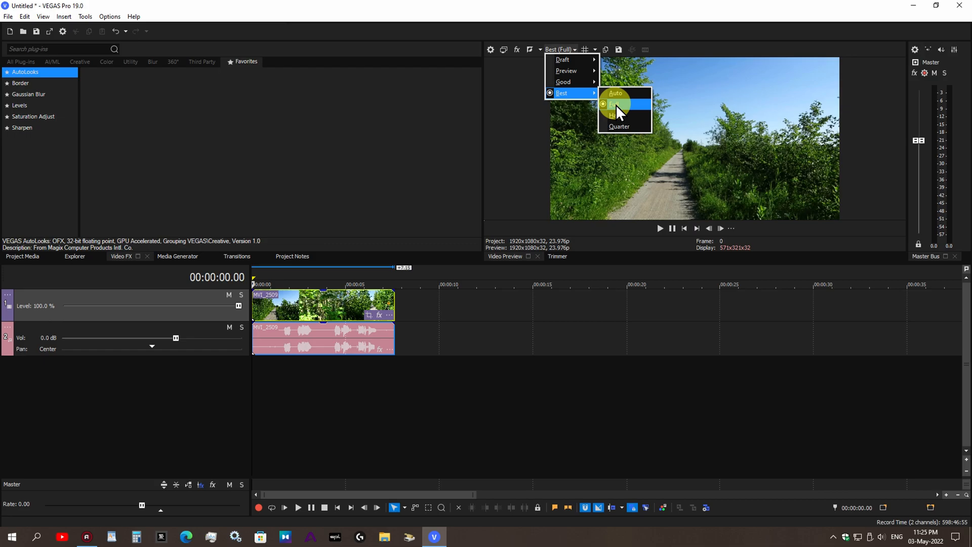
{"action": "left_click", "coordinate": [613, 103]}
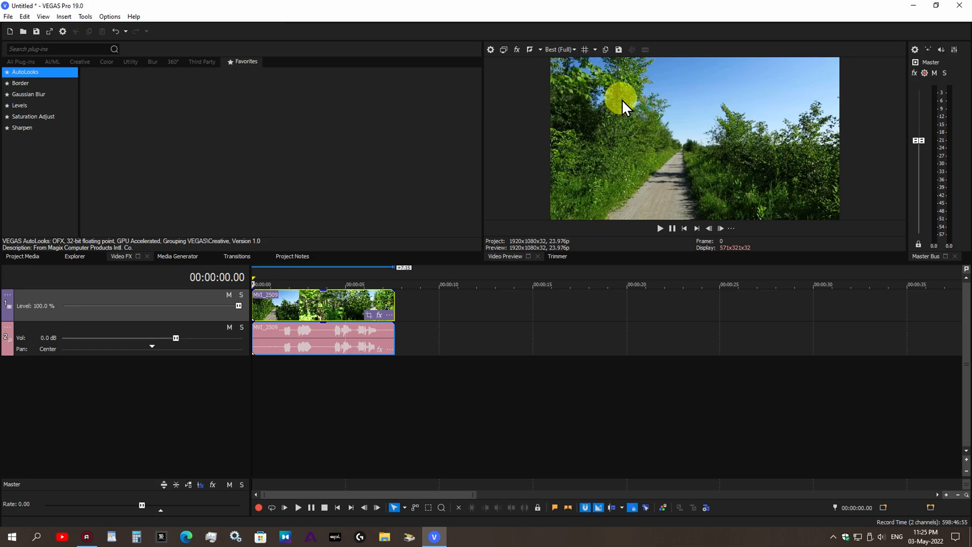
{"action": "mouse_move", "coordinate": [642, 114]}
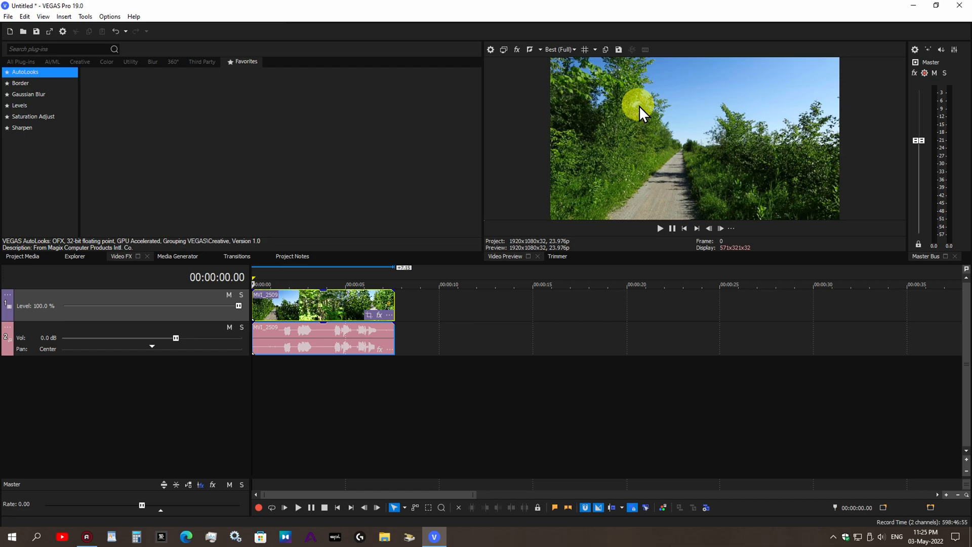
{"action": "mouse_move", "coordinate": [490, 50]}
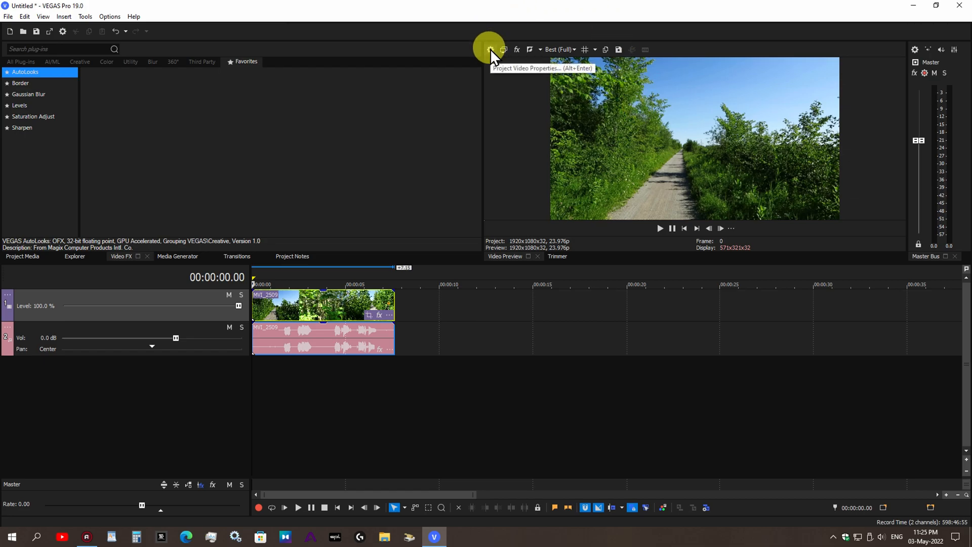
Set the project video frame to 1080 wide by 1920 high and apply it.
{"action": "left_click", "coordinate": [490, 49]}
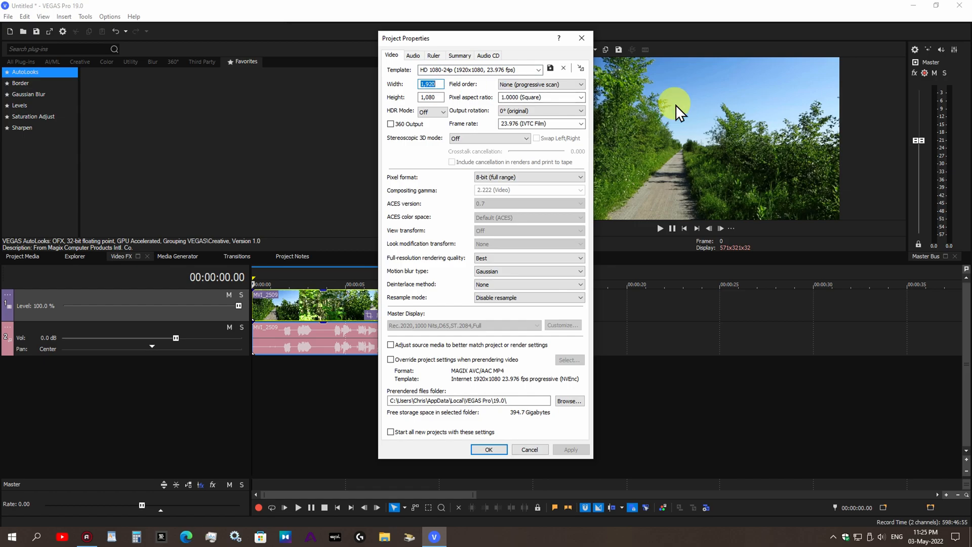
{"action": "type", "text": "1080"}
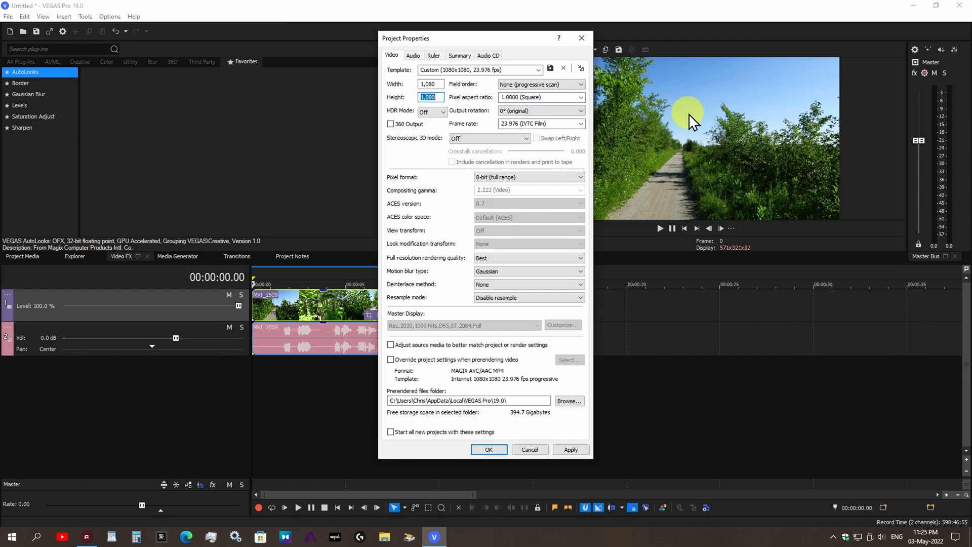
{"action": "type", "text": "1920"}
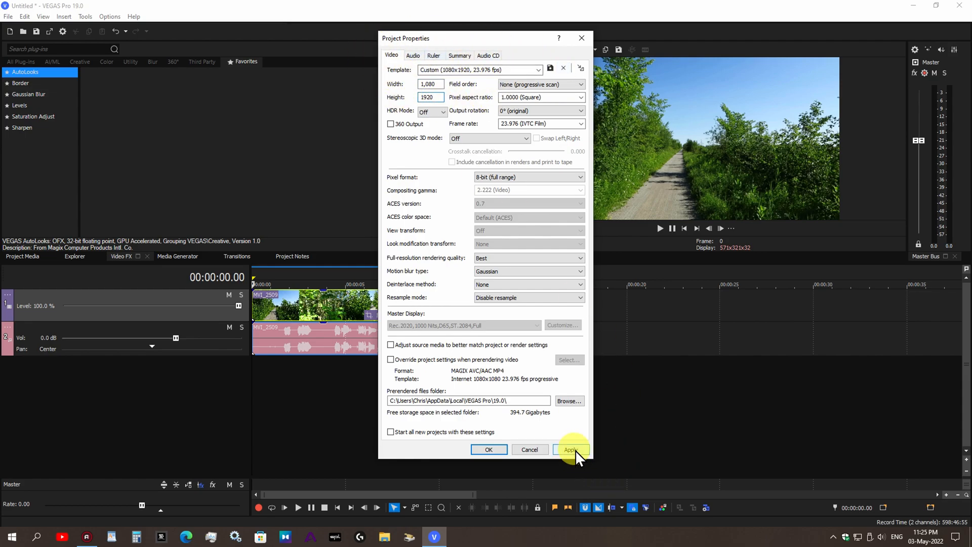
{"action": "left_click", "coordinate": [570, 448]}
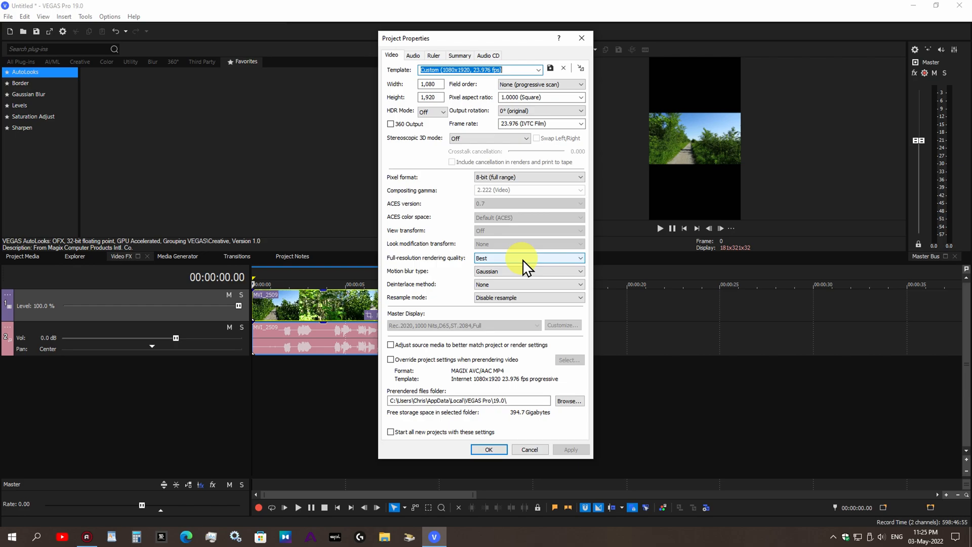
Set the project audio to 24-bit depth with Best resample quality and confirm.
{"action": "left_click", "coordinate": [412, 56]}
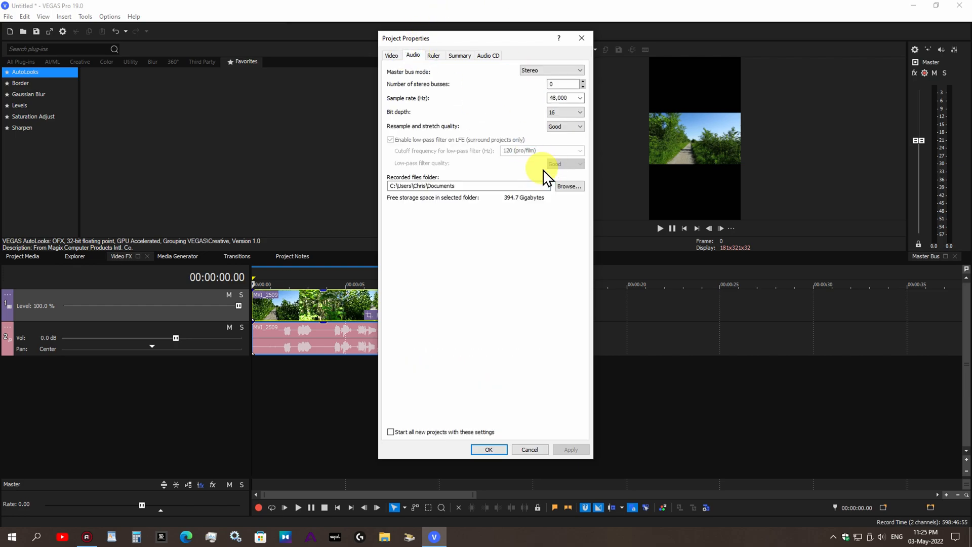
{"action": "left_click", "coordinate": [580, 111]}
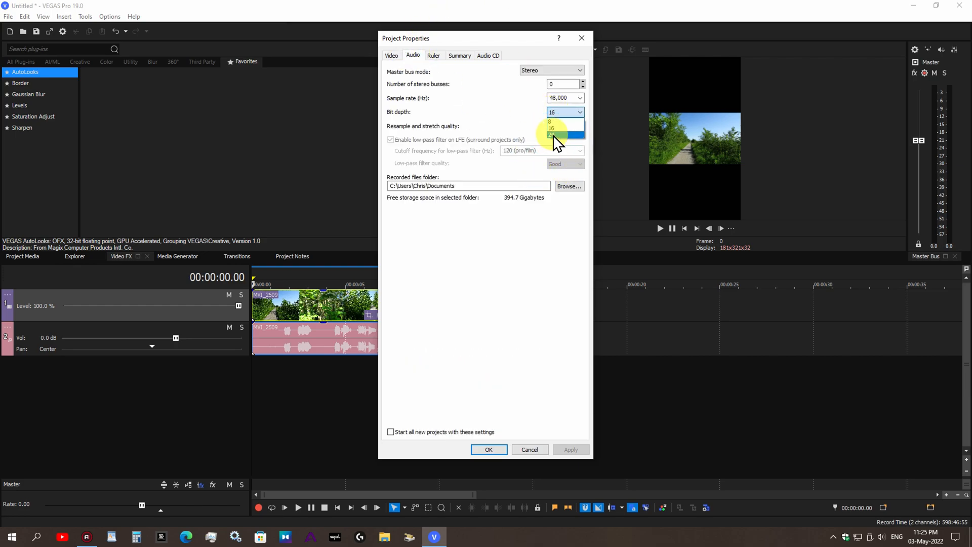
{"action": "left_click", "coordinate": [551, 134]}
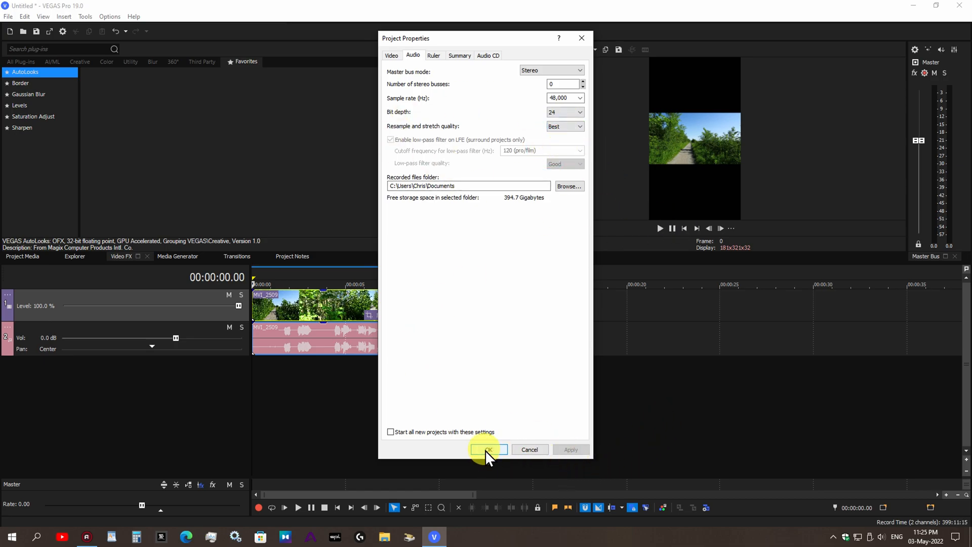
{"action": "left_click", "coordinate": [485, 448]}
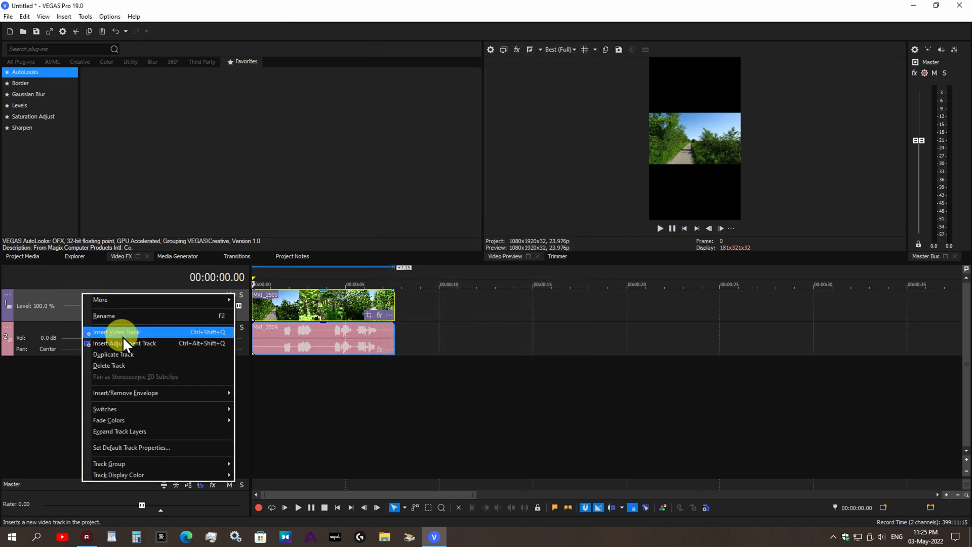
Insert a new video track and copy the MVI_2509 event onto it above the original.
{"action": "left_click", "coordinate": [116, 332]}
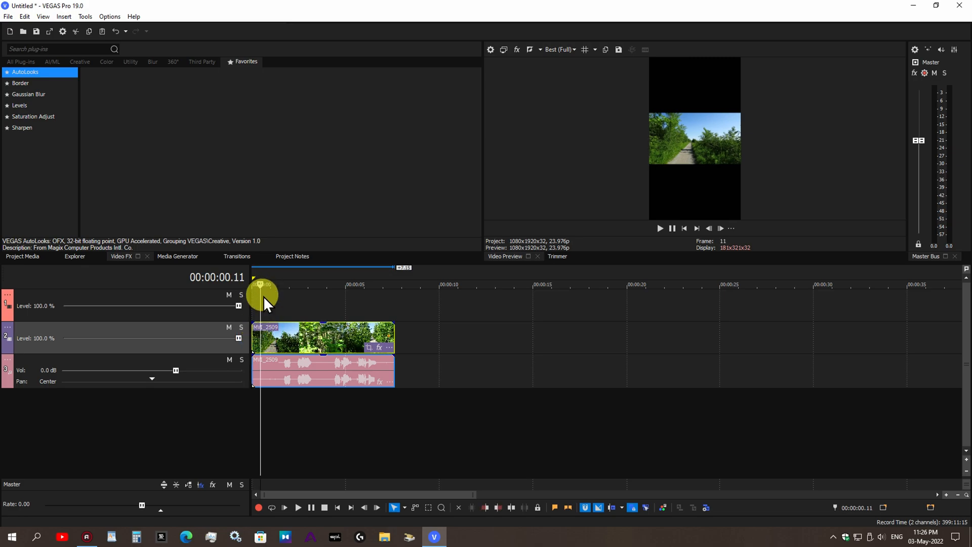
{"action": "left_click", "coordinate": [682, 228]}
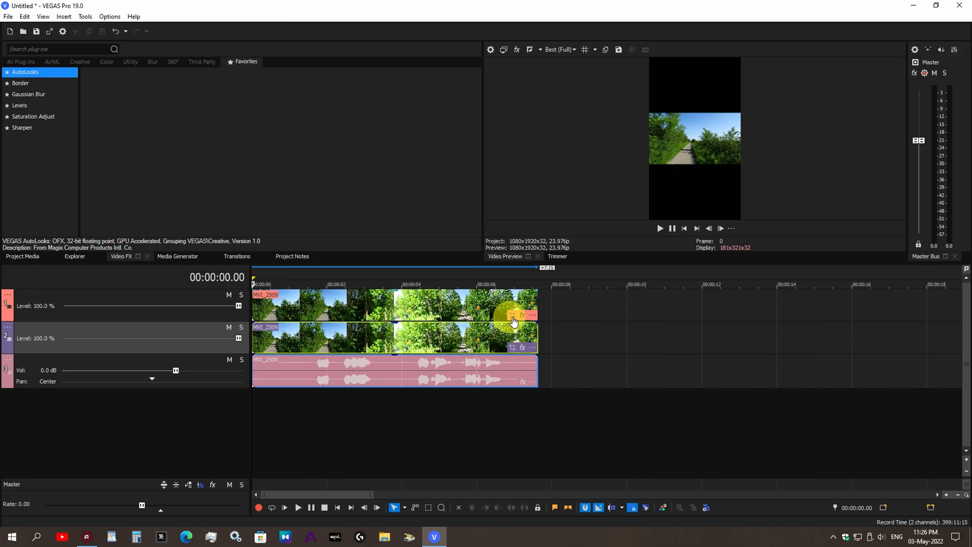
Reframe the top clip with pan/crop so the landscape scene fits the vertical frame.
{"action": "left_click", "coordinate": [513, 315]}
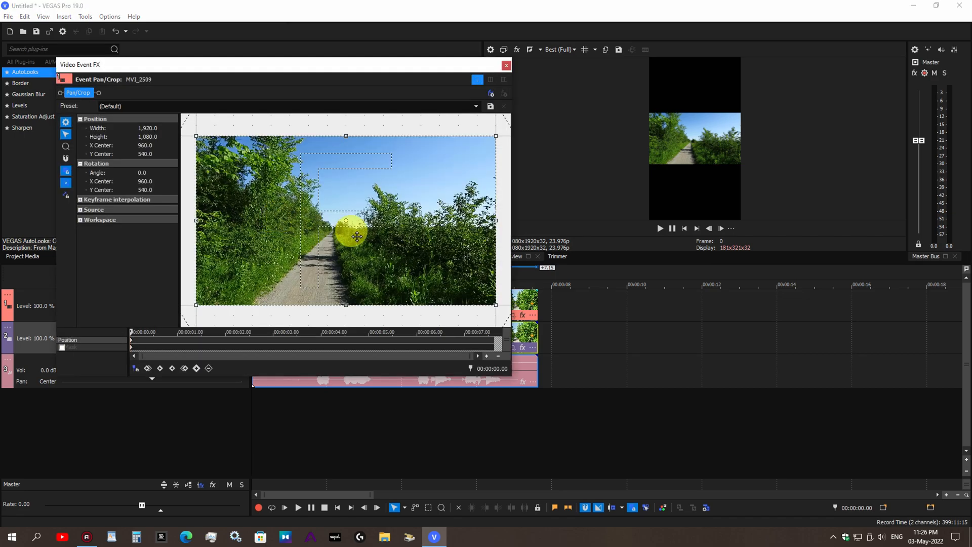
{"action": "right_click", "coordinate": [409, 193]}
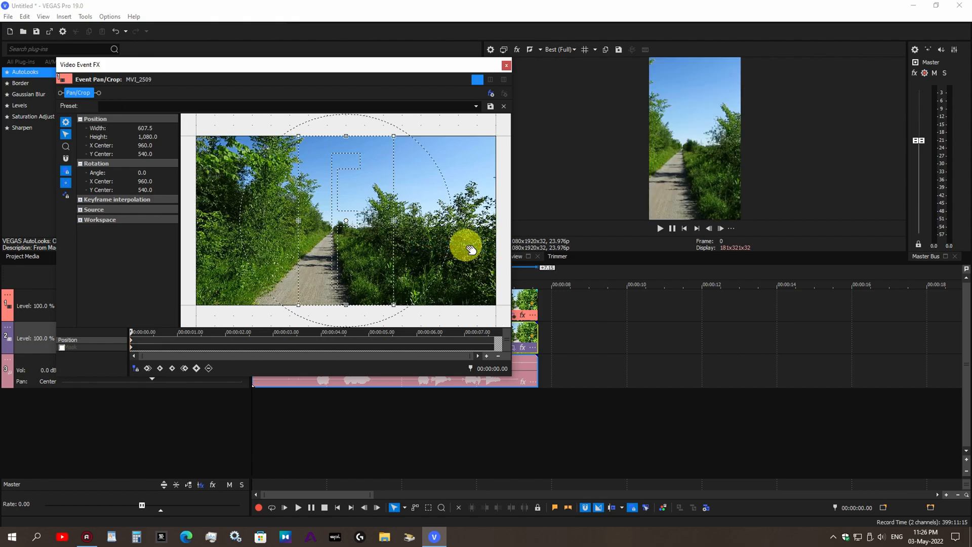
{"action": "left_click", "coordinate": [506, 65]}
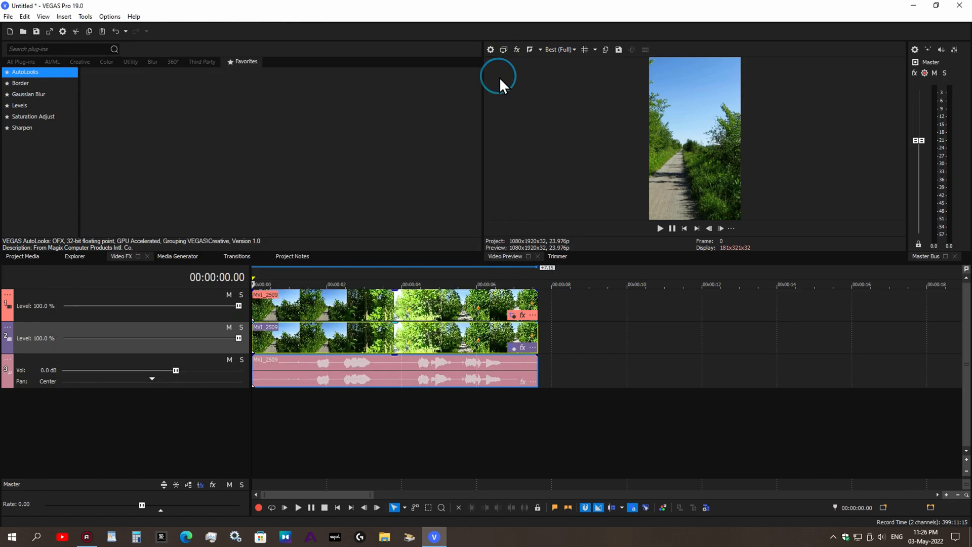
{"action": "mouse_move", "coordinate": [510, 318]}
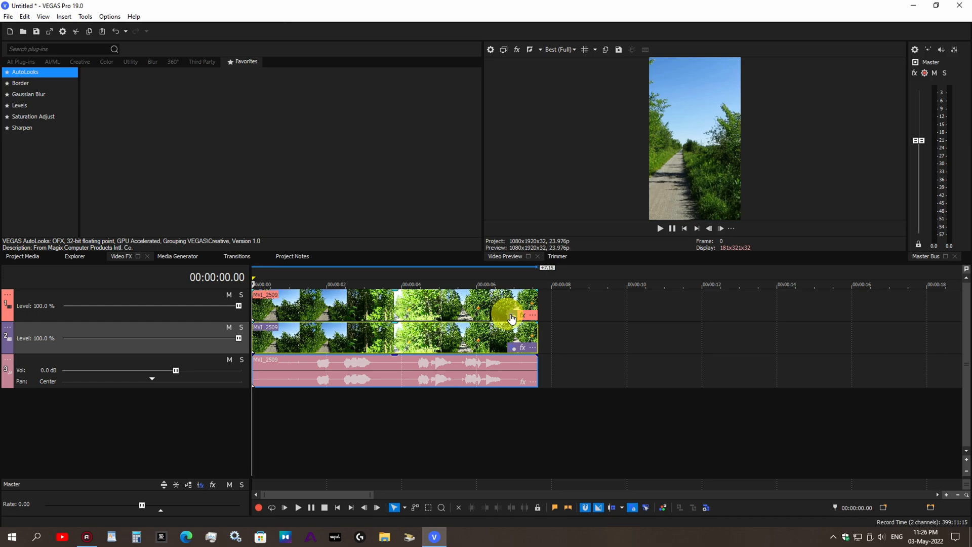
{"action": "left_click", "coordinate": [523, 347]}
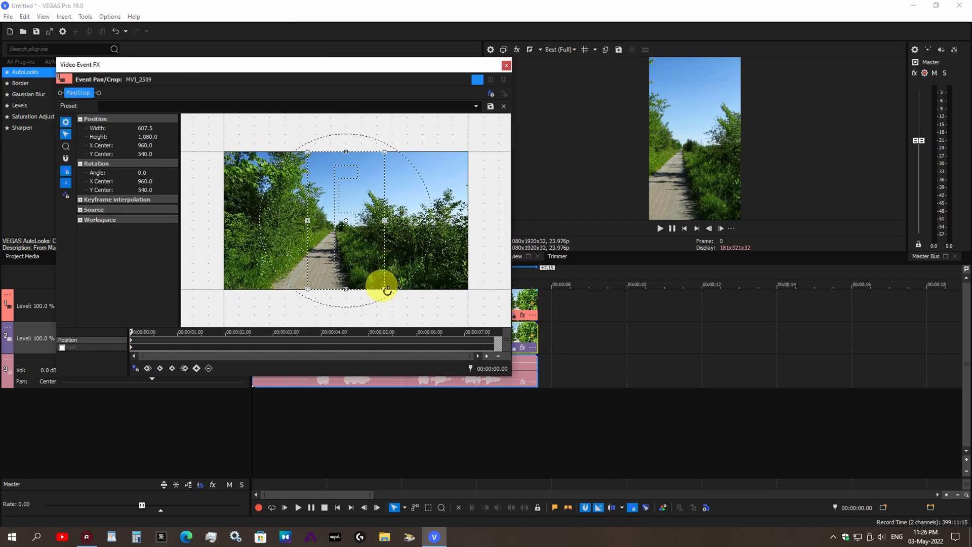
{"action": "left_click_drag", "start_coordinate": [386, 289], "coordinate": [423, 311]}
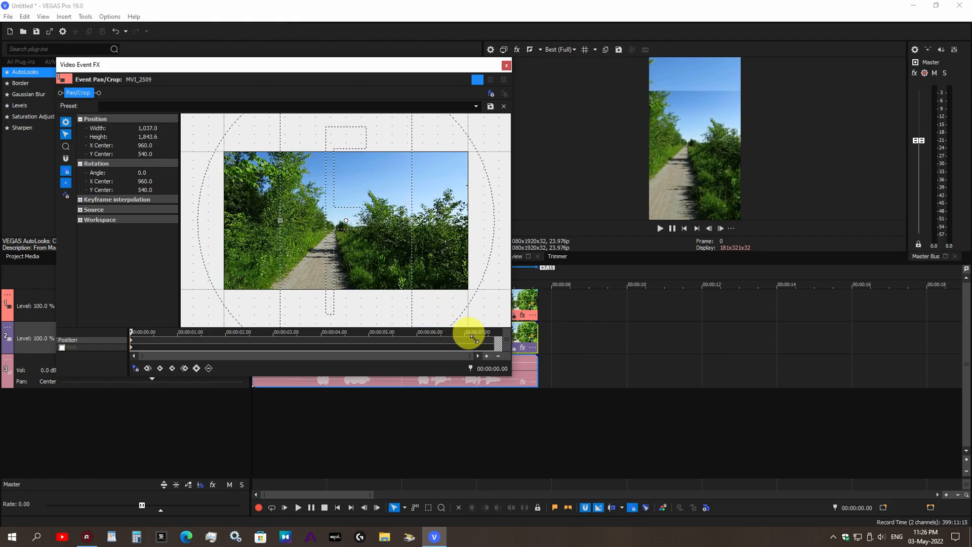
{"action": "left_click_drag", "start_coordinate": [469, 335], "coordinate": [480, 348]}
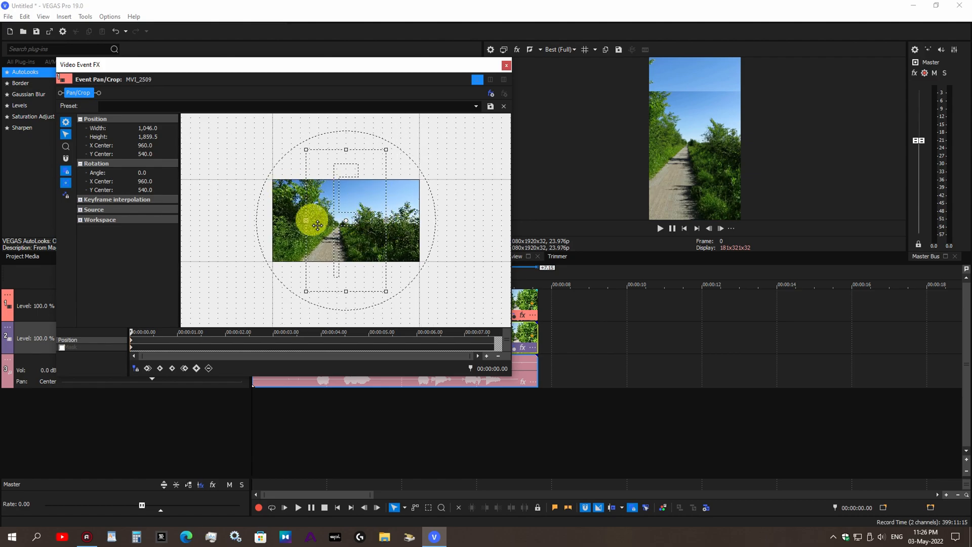
{"action": "left_click", "coordinate": [506, 65]}
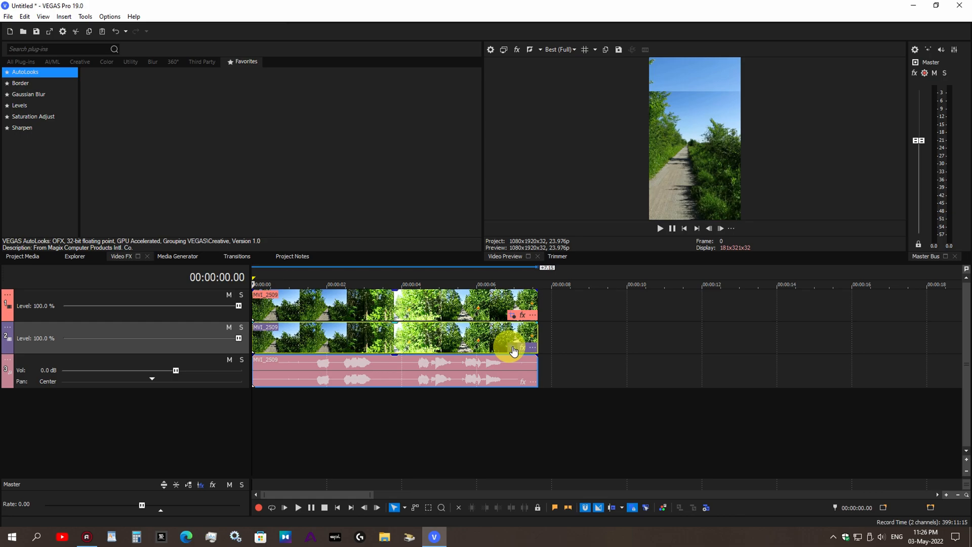
{"action": "mouse_move", "coordinate": [531, 347]}
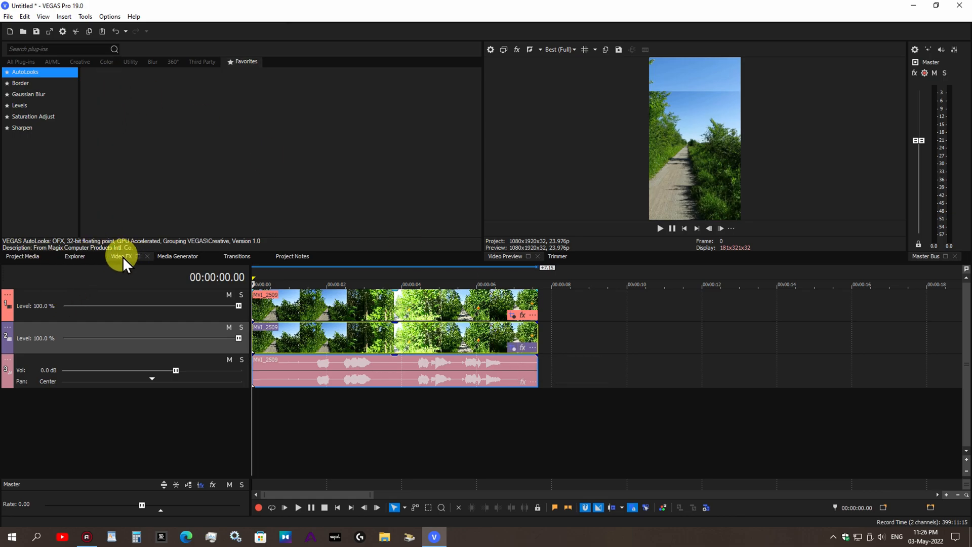
{"action": "mouse_move", "coordinate": [146, 248]}
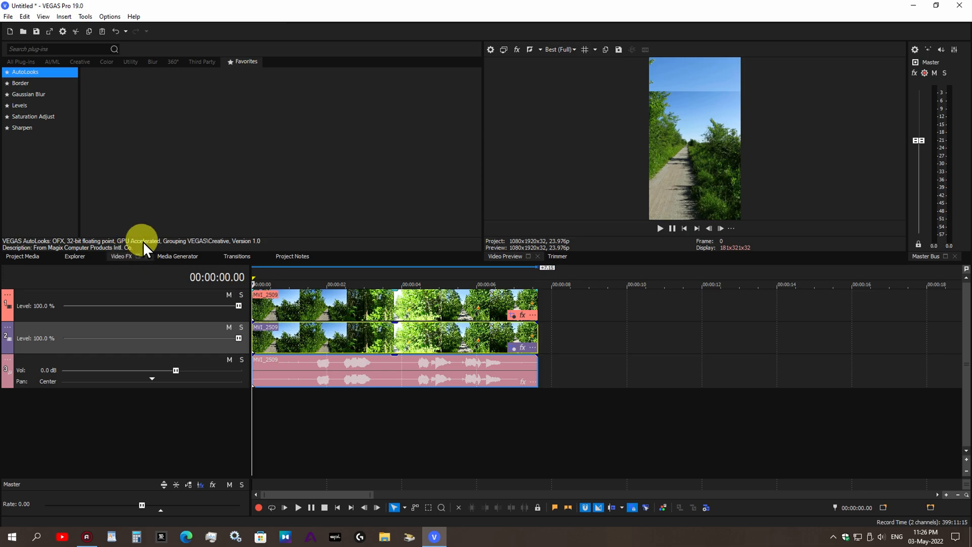
Apply the Gaussian Blur Medium Blur preset to the lower bike-path clip.
{"action": "left_click", "coordinate": [20, 62]}
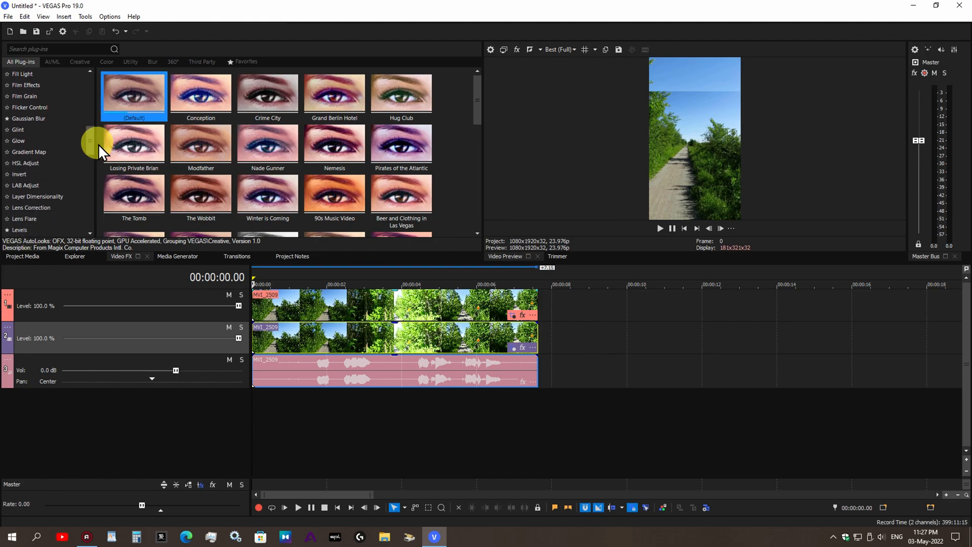
{"action": "left_click", "coordinate": [29, 119]}
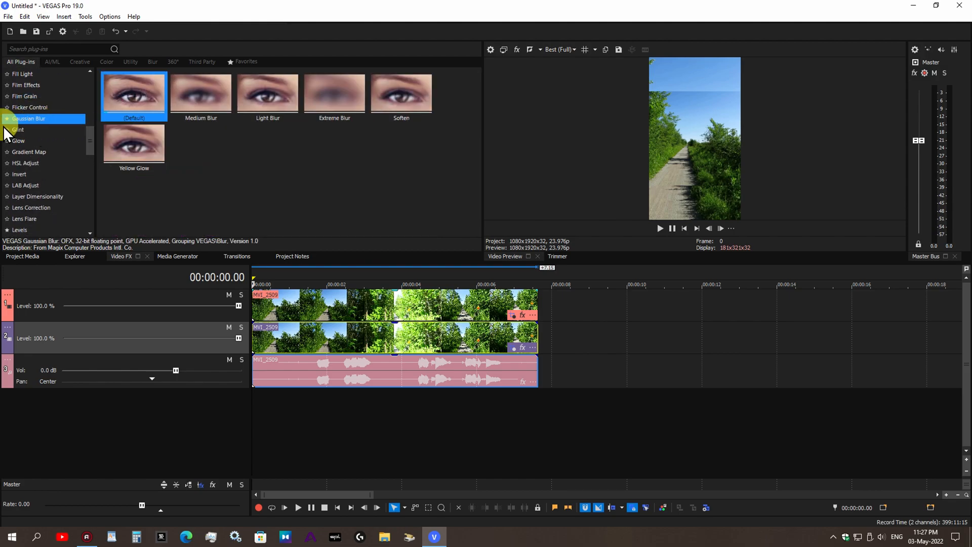
{"action": "left_click", "coordinate": [200, 93]}
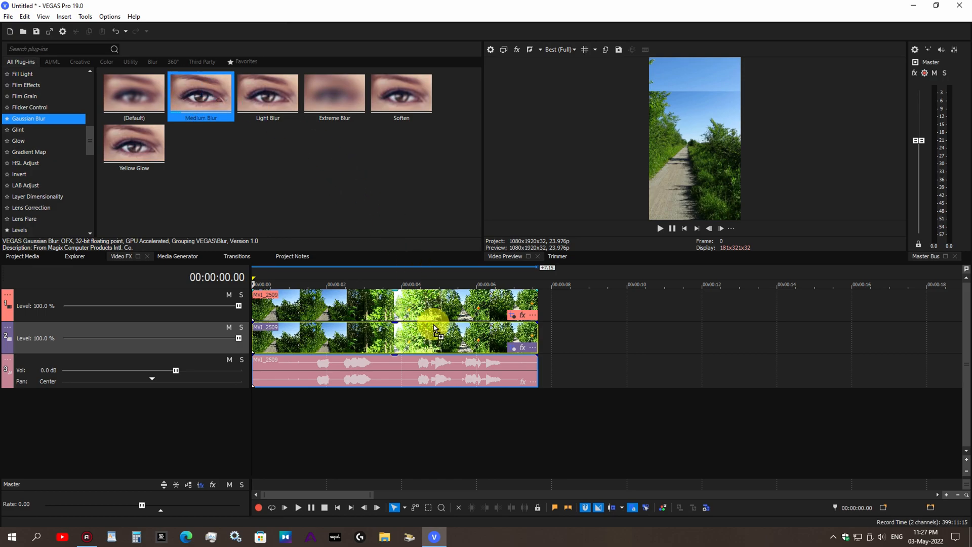
{"action": "left_click", "coordinate": [522, 315]}
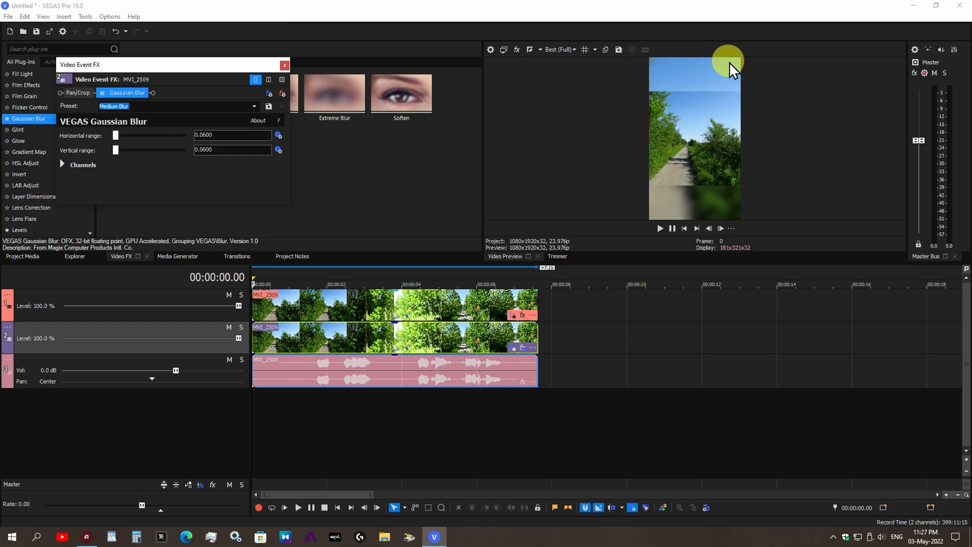
{"action": "mouse_move", "coordinate": [439, 243]}
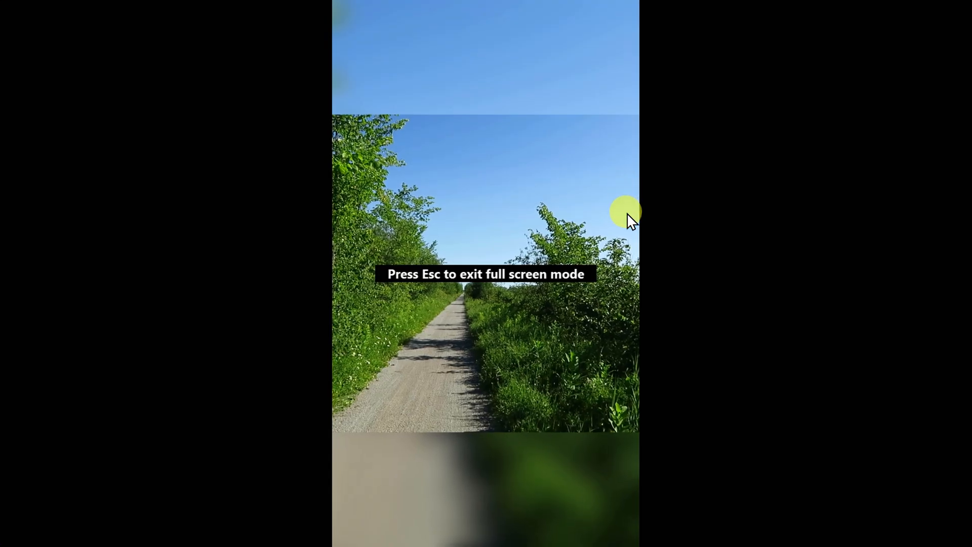
{"action": "mouse_move", "coordinate": [514, 533]}
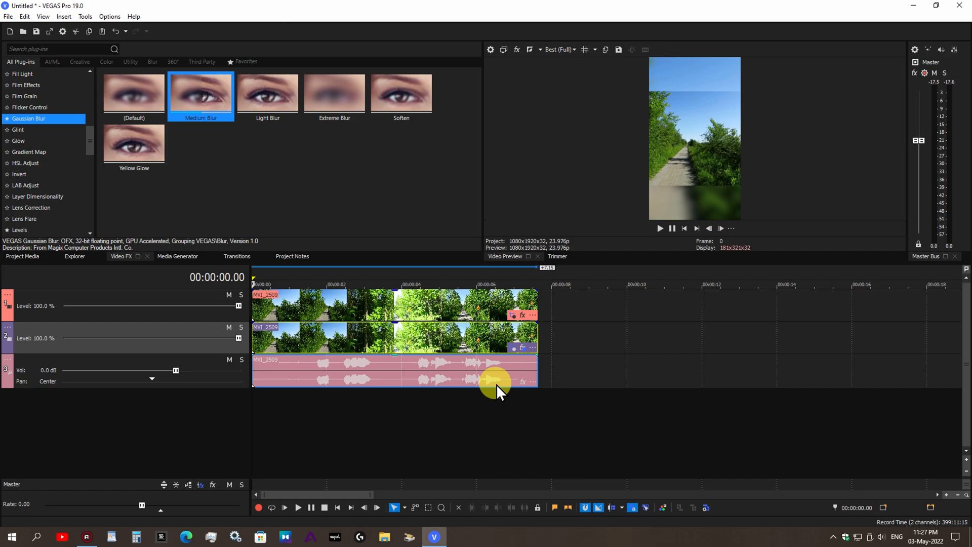
Close the blur effect window and show the Favorites list in Video FX.
{"action": "left_click", "coordinate": [246, 61]}
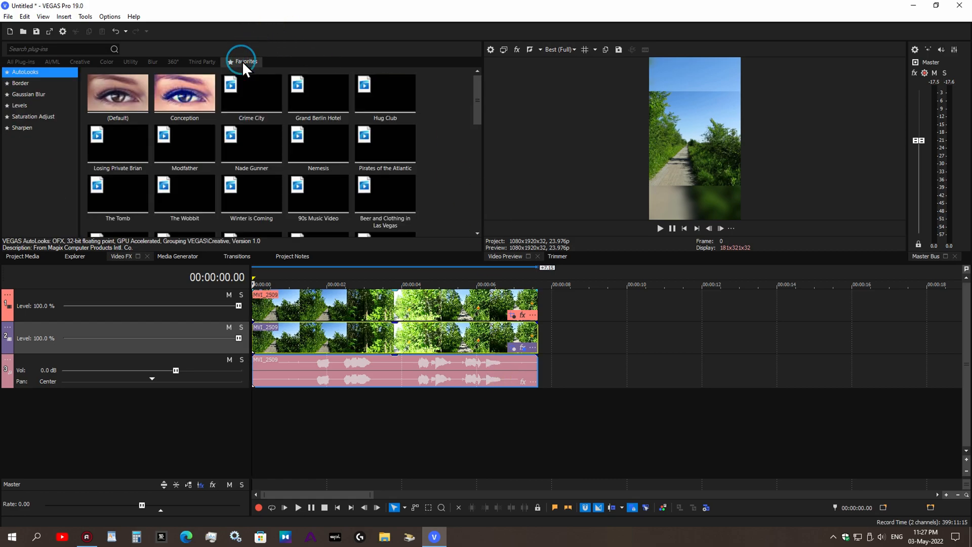
{"action": "left_click", "coordinate": [20, 82]}
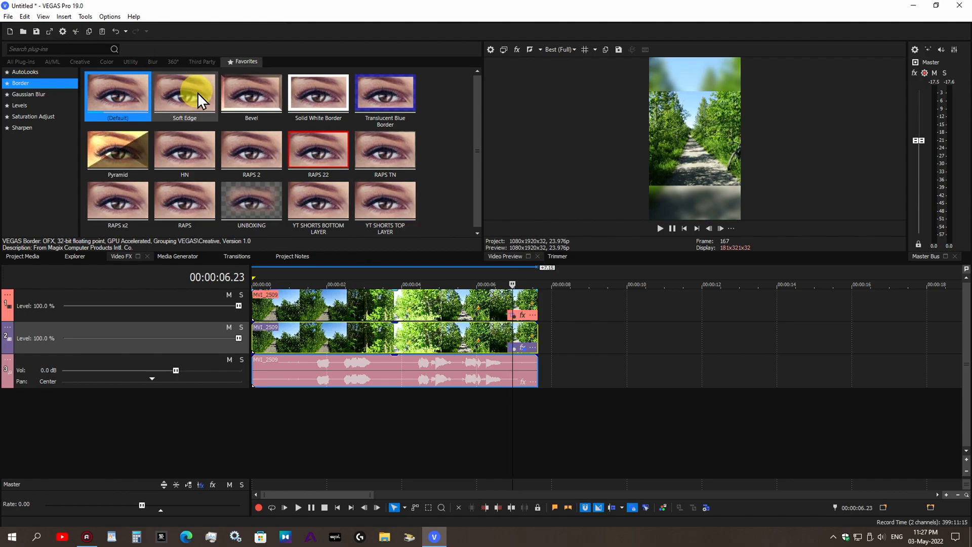
{"action": "mouse_move", "coordinate": [385, 198]}
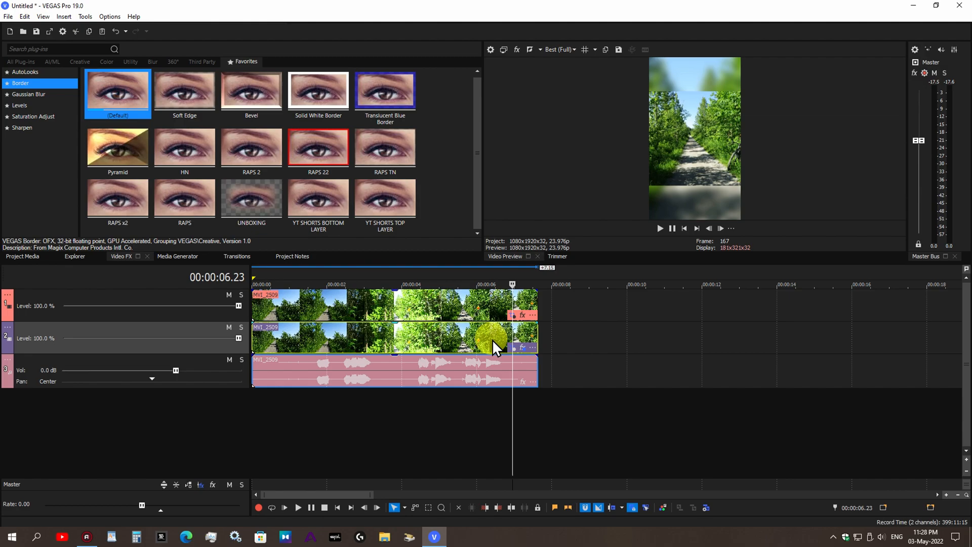
Apply the YT SHORTS BOTTOM LAYER Border preset to the blurred background clip.
{"action": "left_click", "coordinate": [385, 199]}
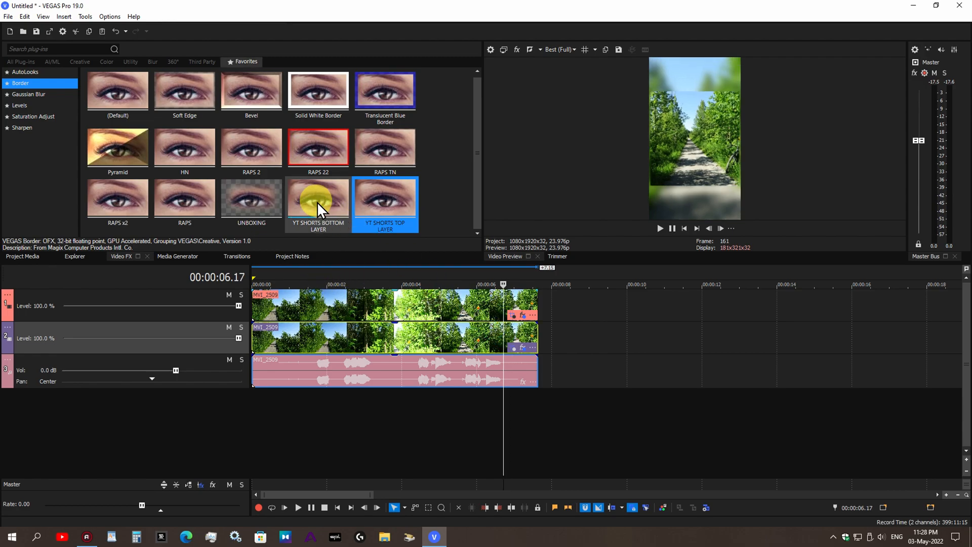
{"action": "double_click", "coordinate": [317, 197]}
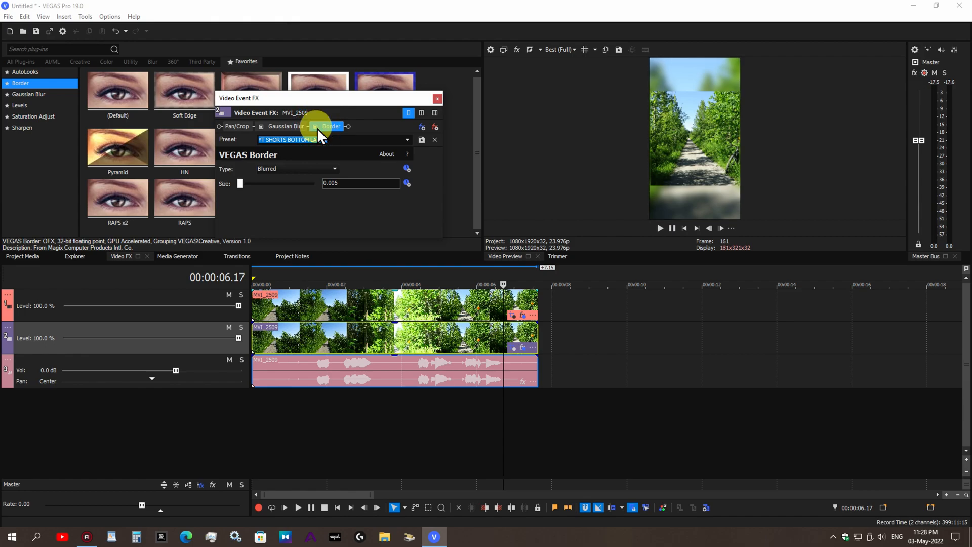
{"action": "left_click", "coordinate": [292, 257]}
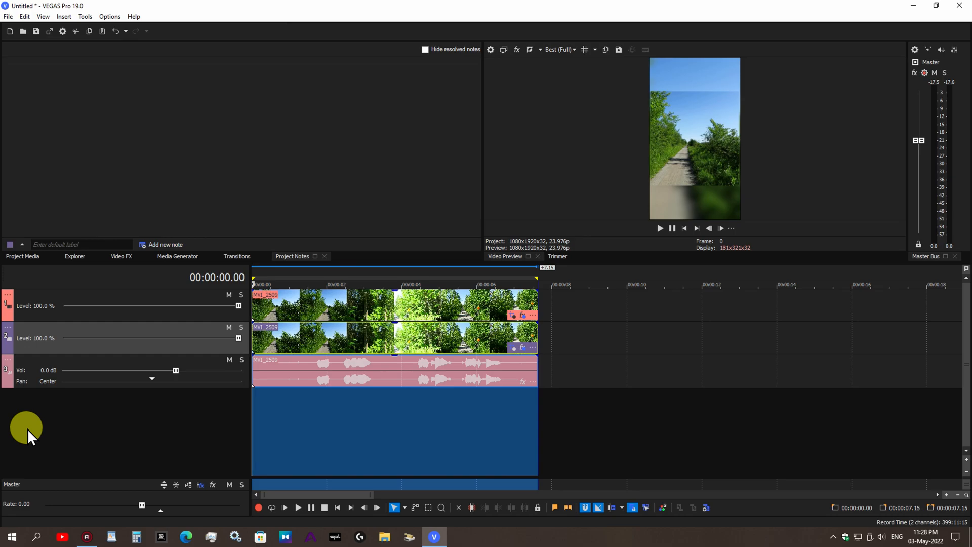
{"action": "mouse_move", "coordinate": [222, 346]}
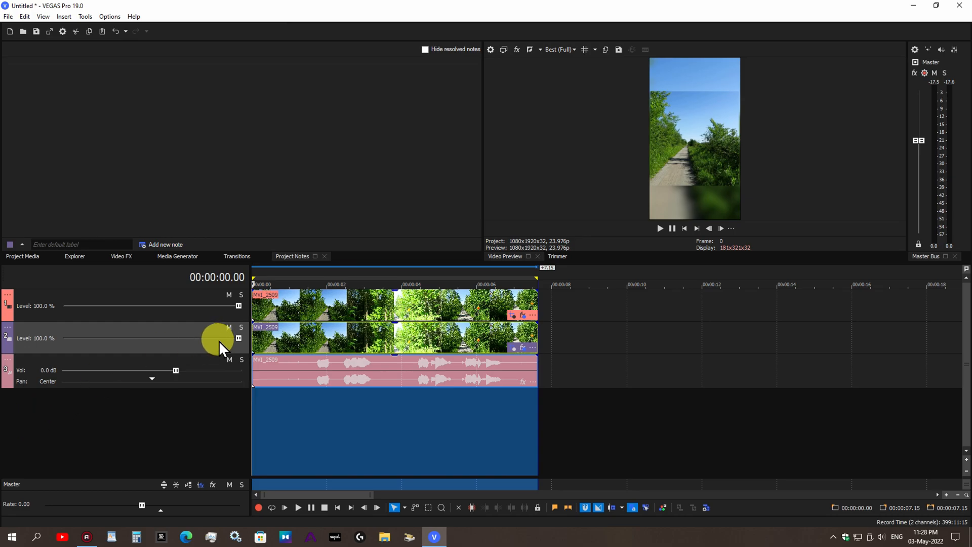
{"action": "mouse_move", "coordinate": [220, 346]}
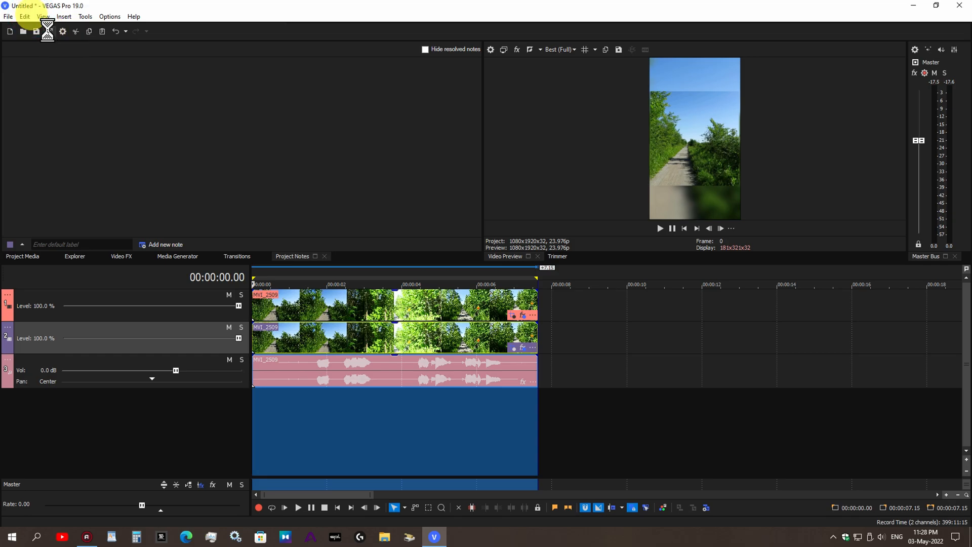
Start Render As with the MAGIX HEVC/AAC MP4 format and the YT-SHORTS 2 template.
{"action": "left_click", "coordinate": [49, 31]}
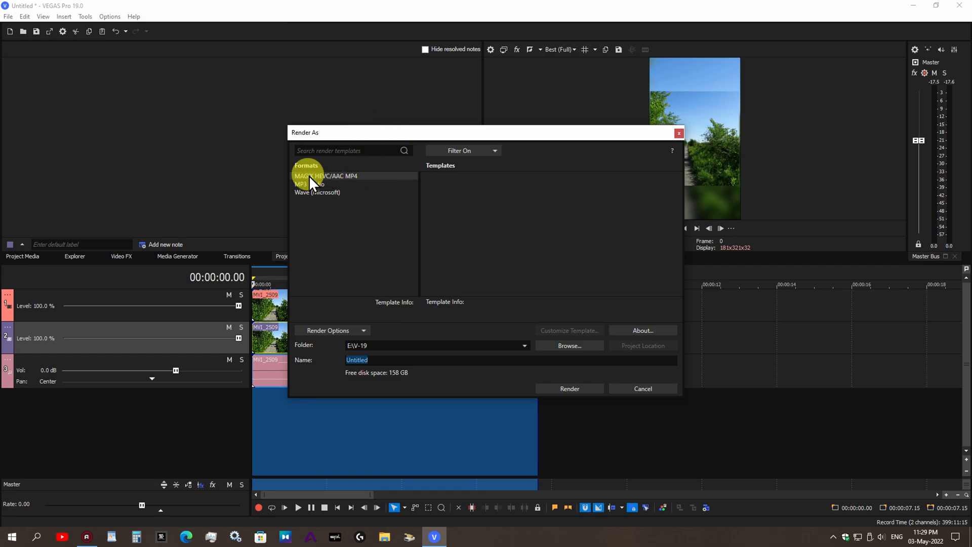
{"action": "left_click", "coordinate": [325, 176]}
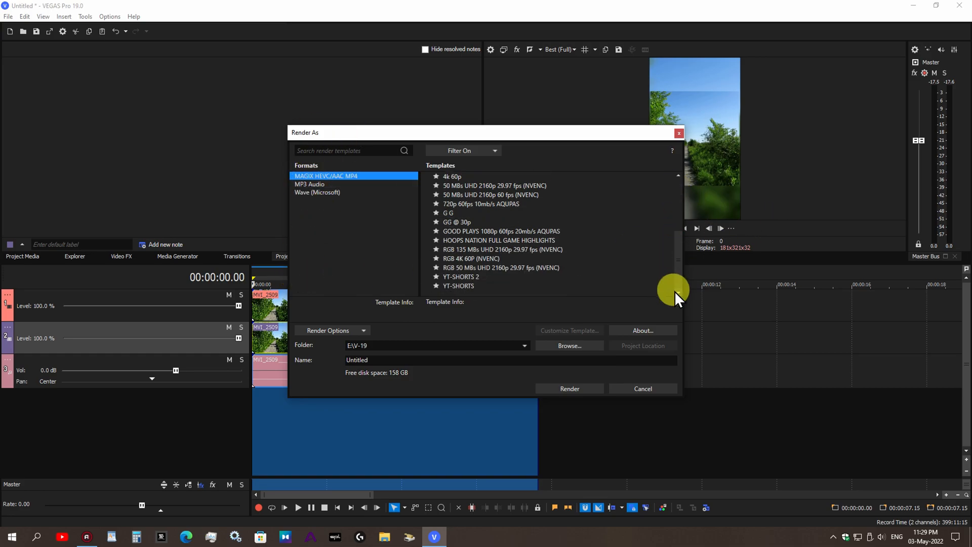
{"action": "left_click", "coordinate": [461, 277]}
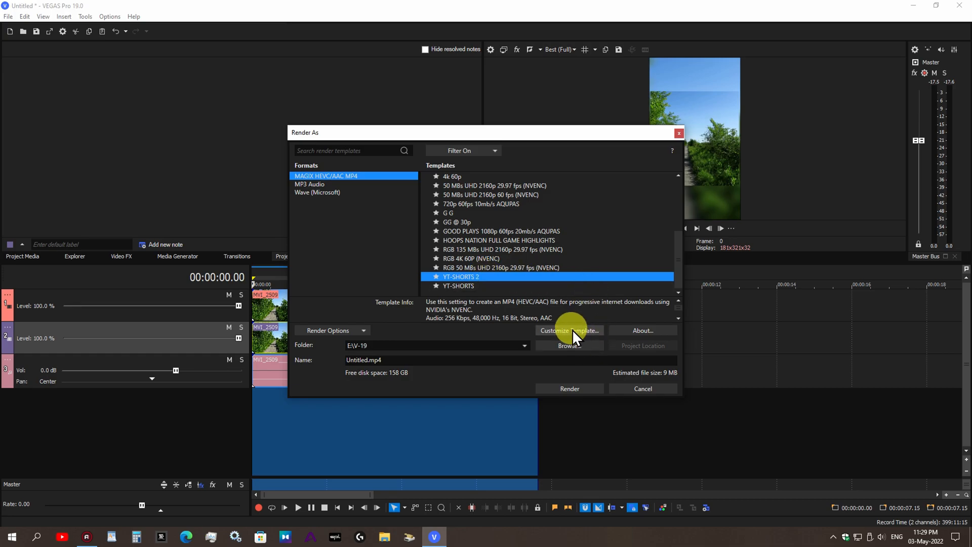
In the YT-SHORTS 2 custom settings, try 59.940 fps then settle on 24.000 (Film).
{"action": "left_click", "coordinate": [567, 330]}
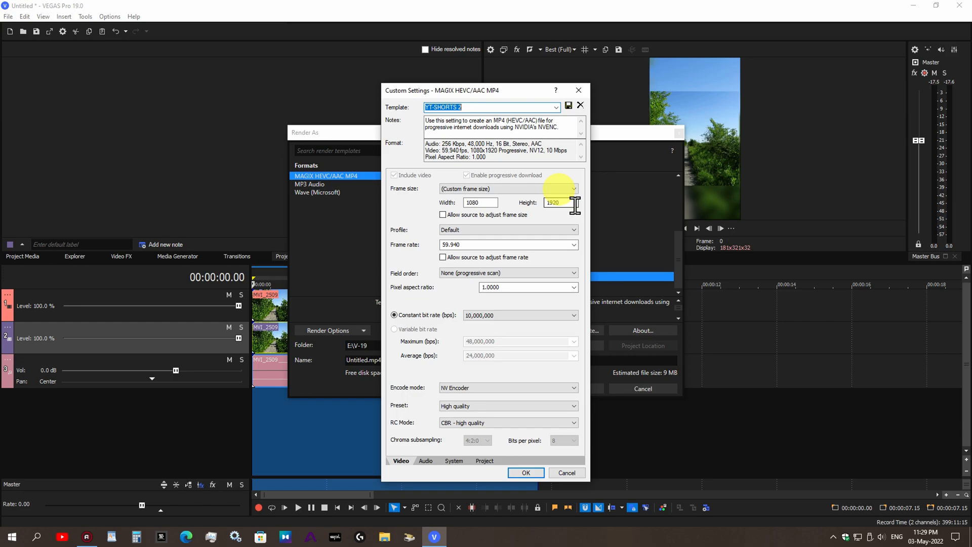
{"action": "mouse_move", "coordinate": [549, 359]}
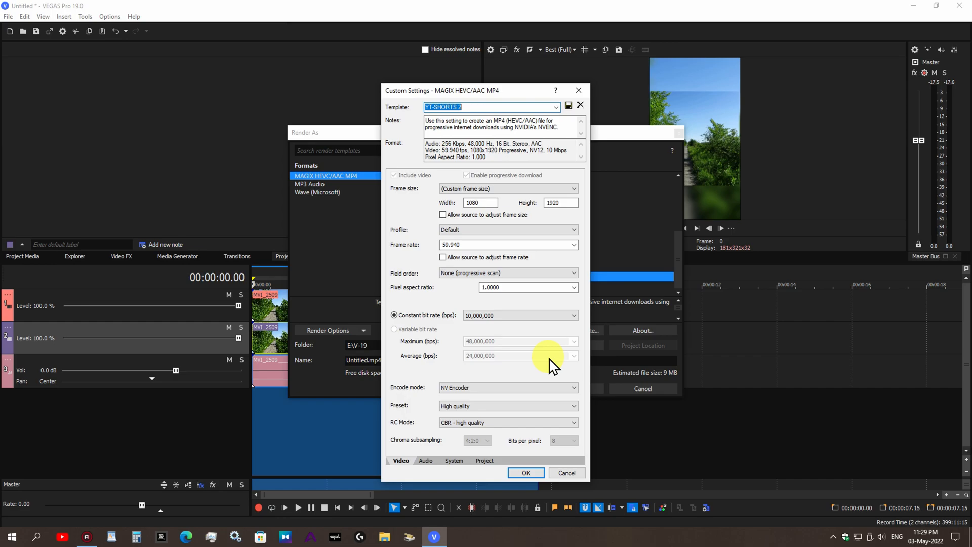
{"action": "mouse_move", "coordinate": [593, 340]}
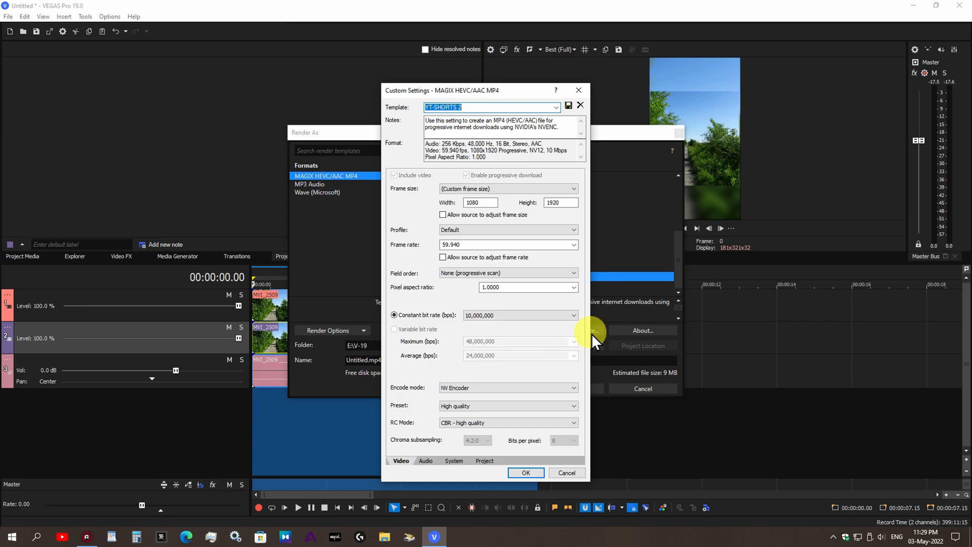
{"action": "mouse_move", "coordinate": [731, 87]}
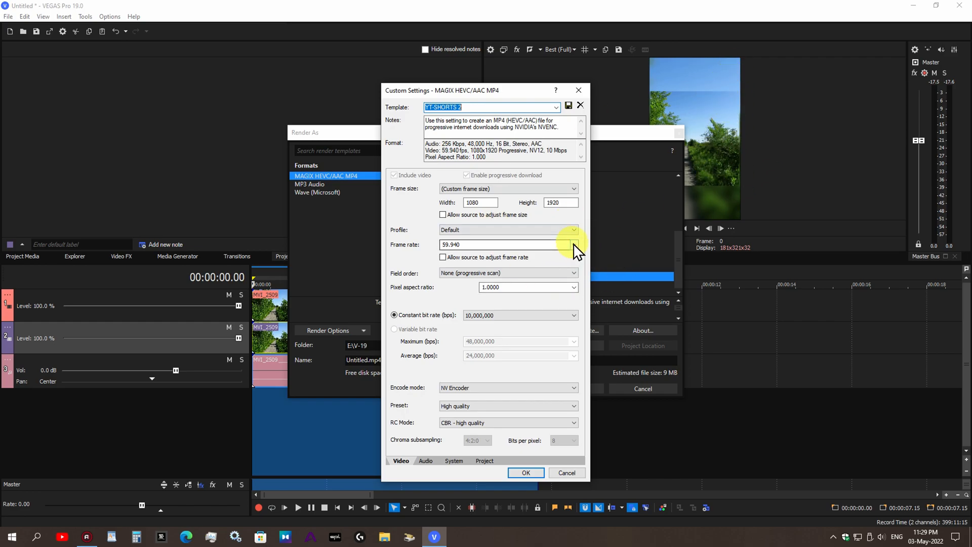
{"action": "left_click", "coordinate": [572, 244]}
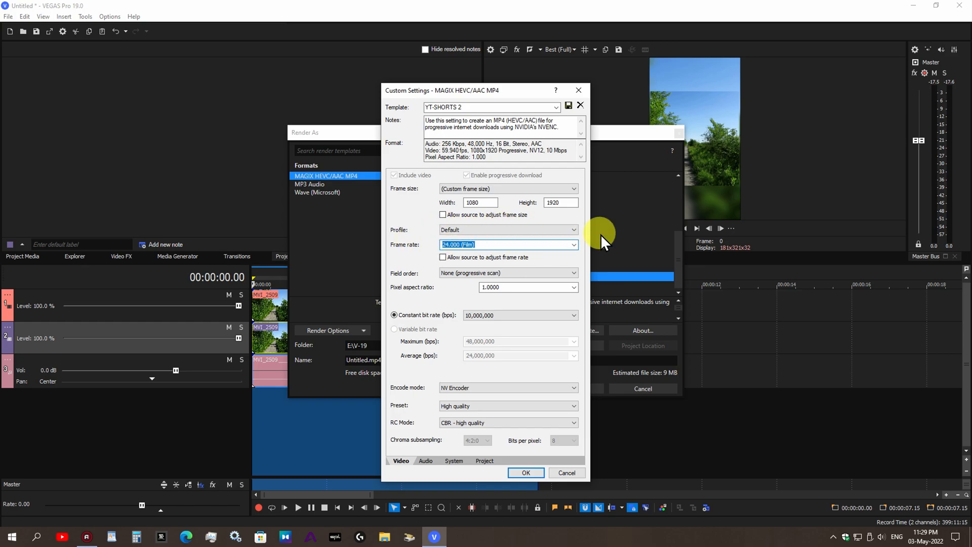
{"action": "mouse_move", "coordinate": [605, 242]}
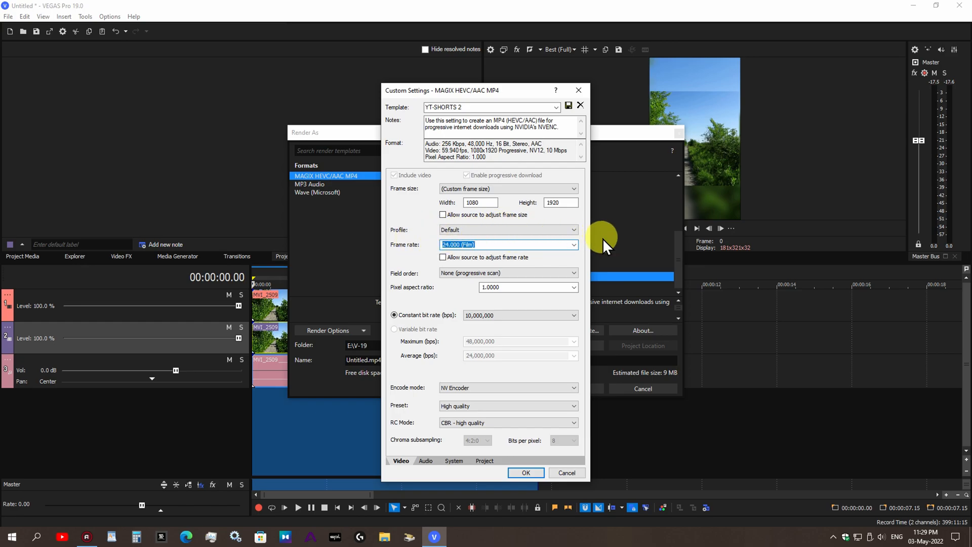
{"action": "left_click", "coordinate": [571, 244]}
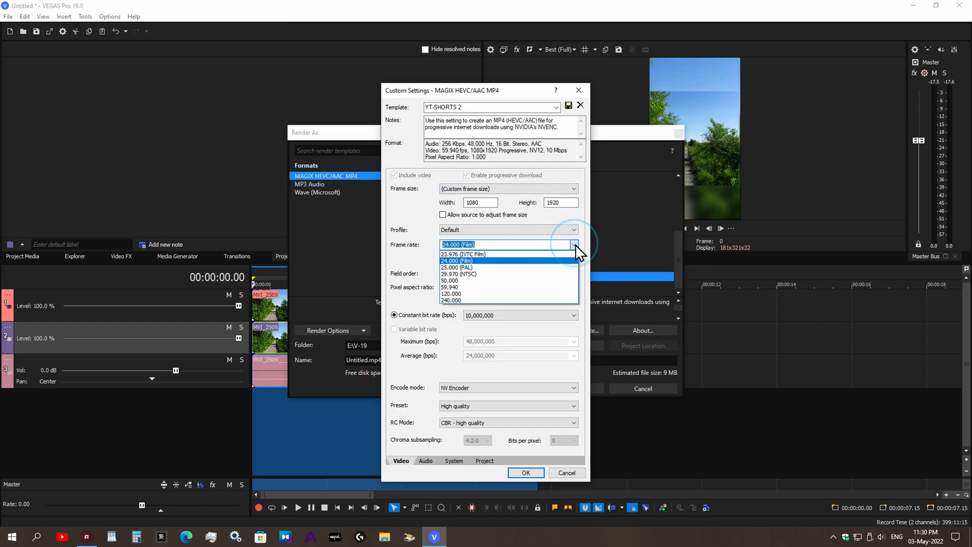
{"action": "left_click", "coordinate": [448, 286]}
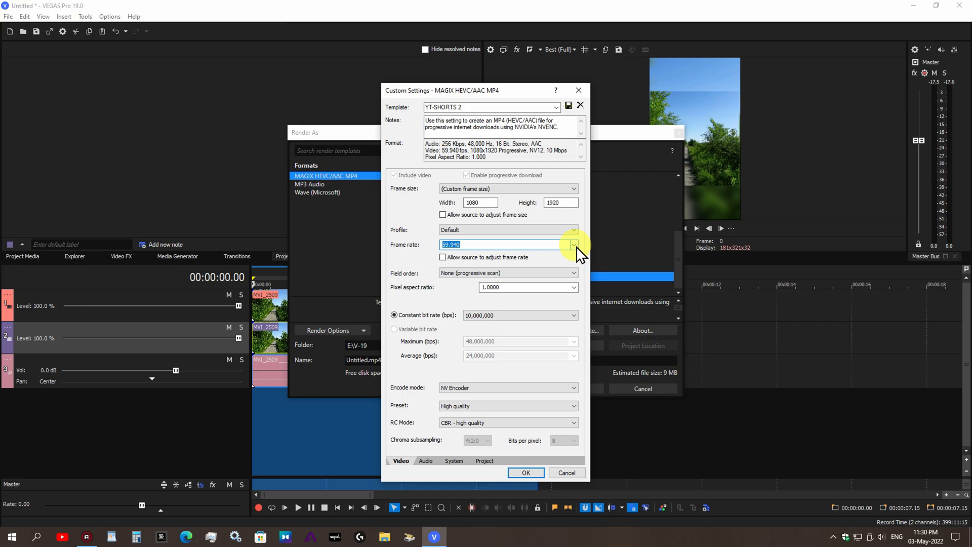
{"action": "left_click", "coordinate": [572, 244]}
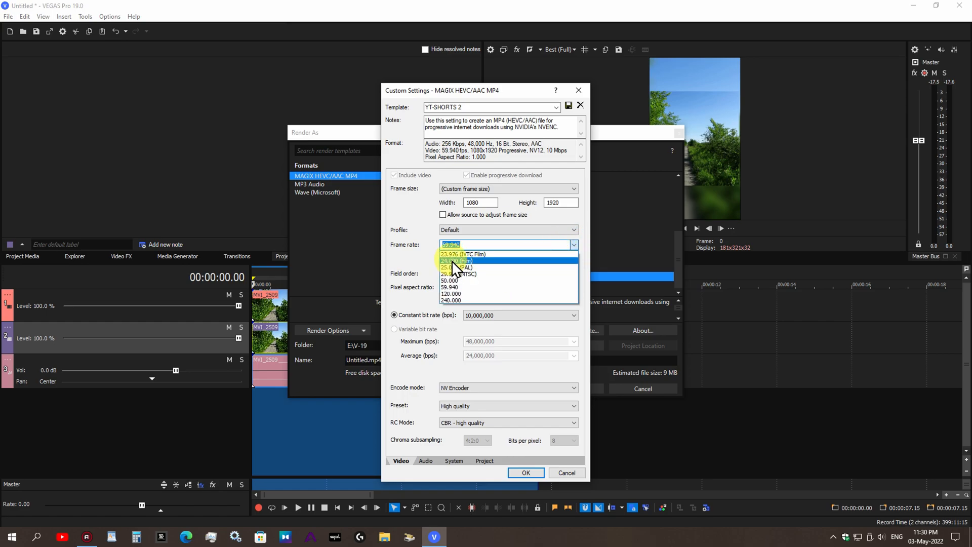
{"action": "left_click", "coordinate": [459, 260]}
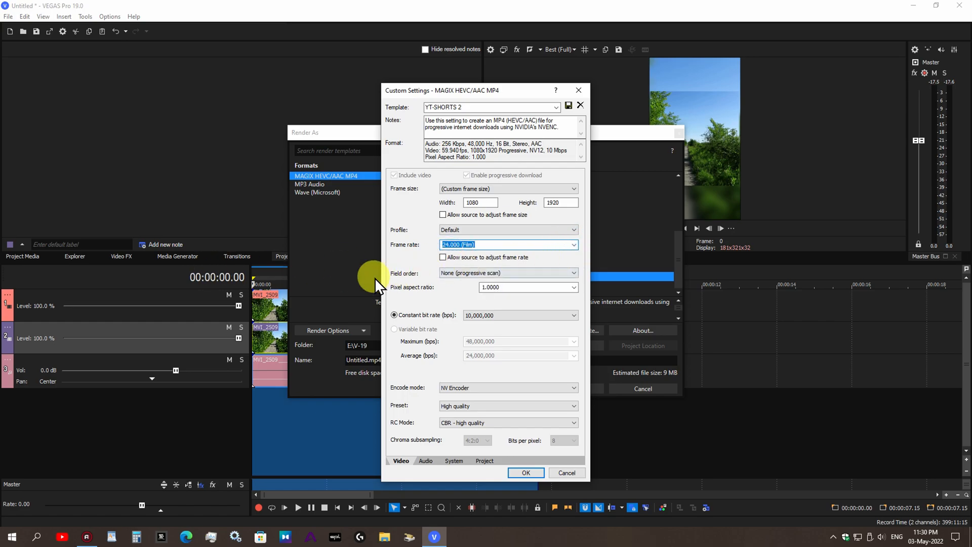
{"action": "mouse_move", "coordinate": [672, 267]}
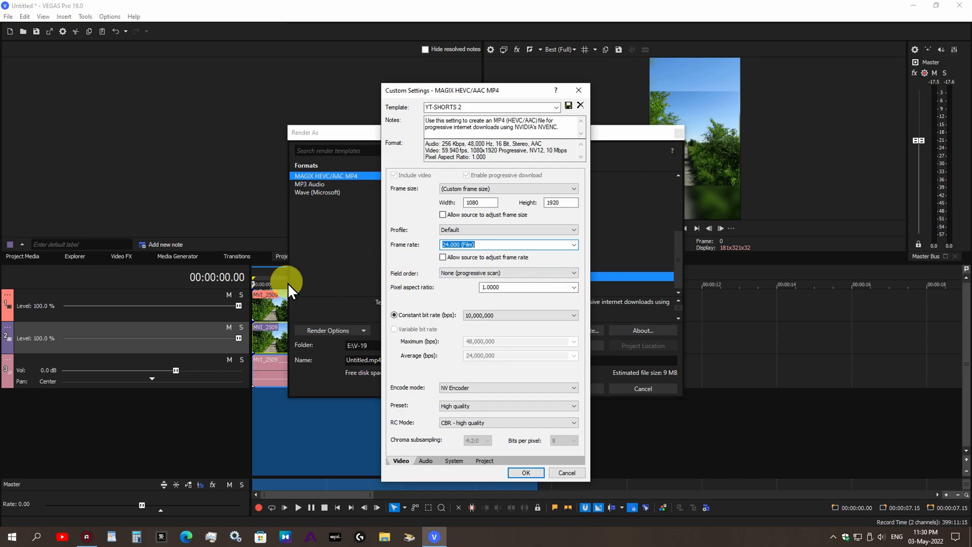
{"action": "left_click", "coordinate": [394, 315]}
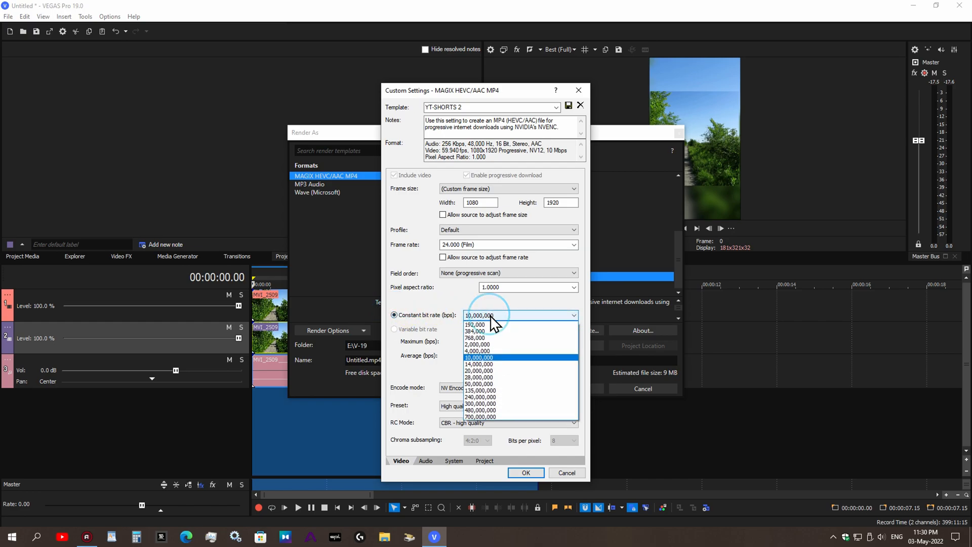
{"action": "mouse_move", "coordinate": [525, 417]}
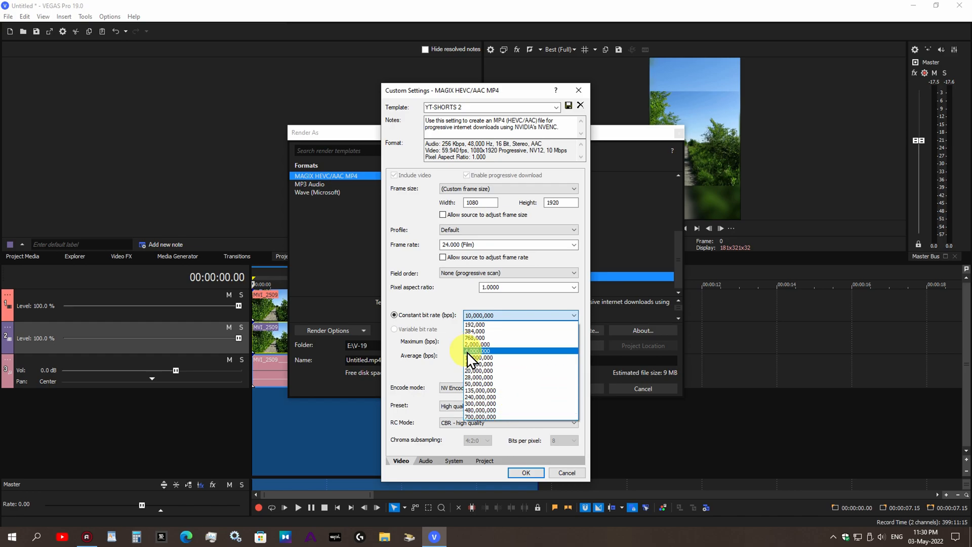
{"action": "left_click", "coordinate": [477, 356]}
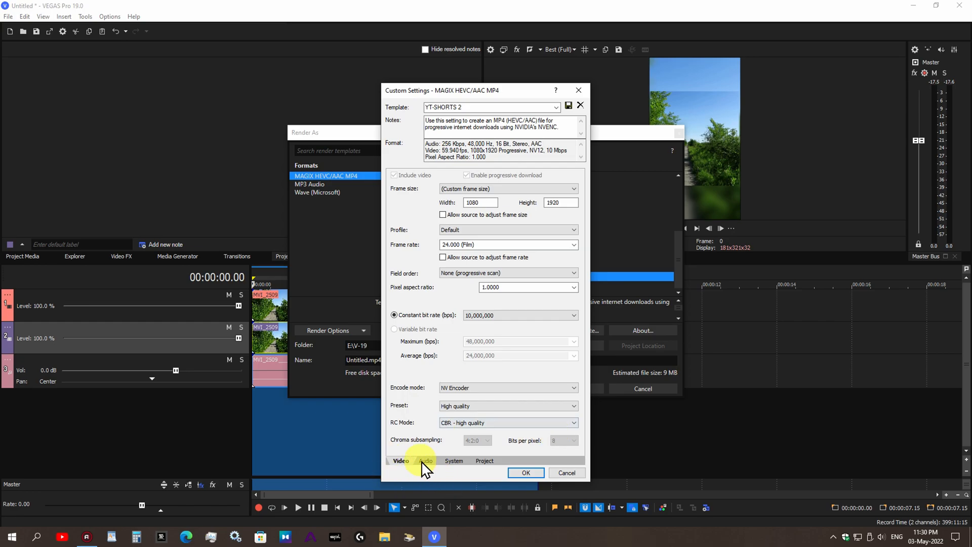
Review the audio settings and set the project Color range to Full.
{"action": "left_click", "coordinate": [425, 460]}
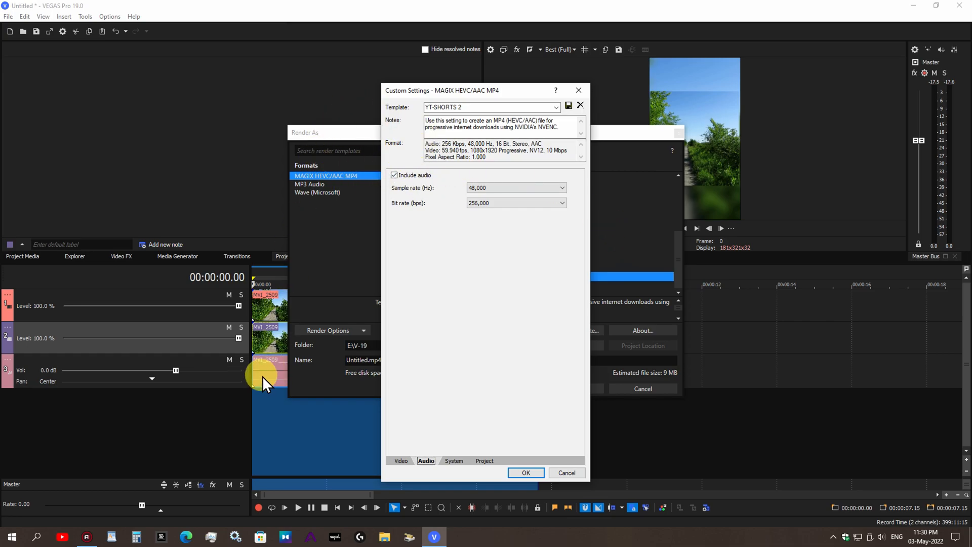
{"action": "mouse_move", "coordinate": [397, 195]}
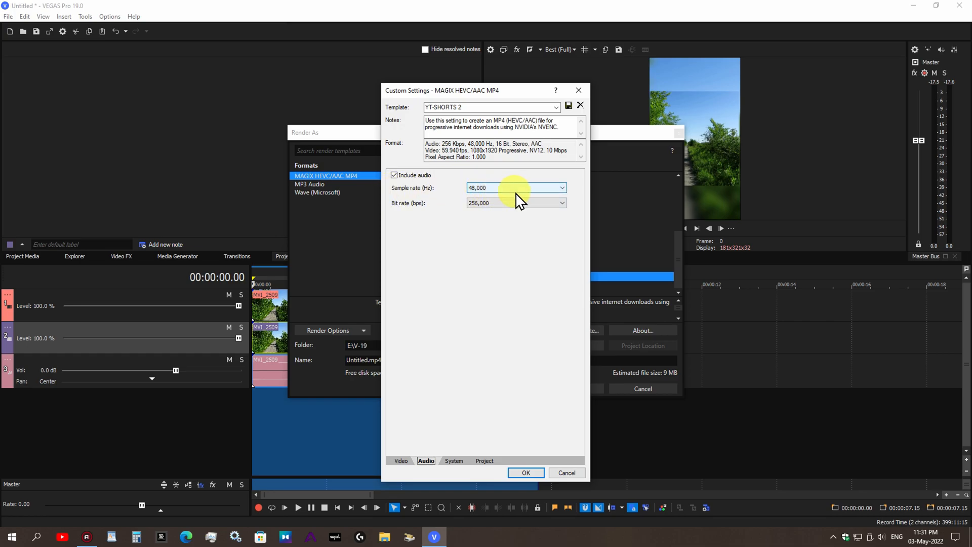
{"action": "mouse_move", "coordinate": [368, 214]}
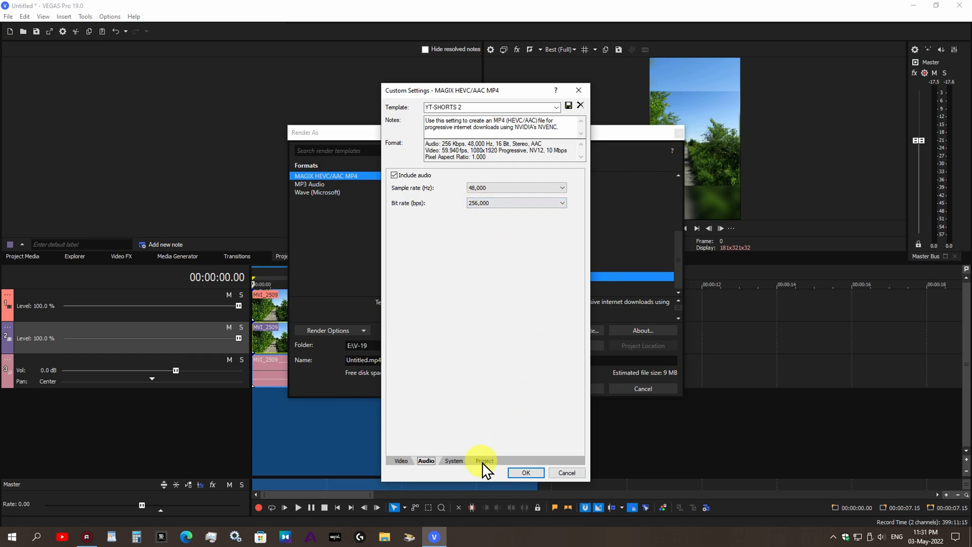
{"action": "left_click", "coordinate": [484, 460]}
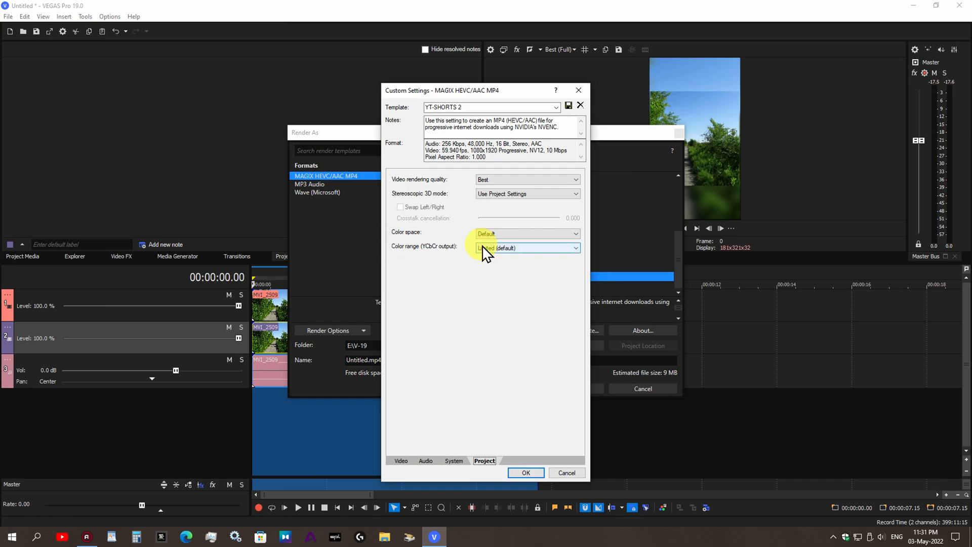
{"action": "left_click", "coordinate": [527, 247]}
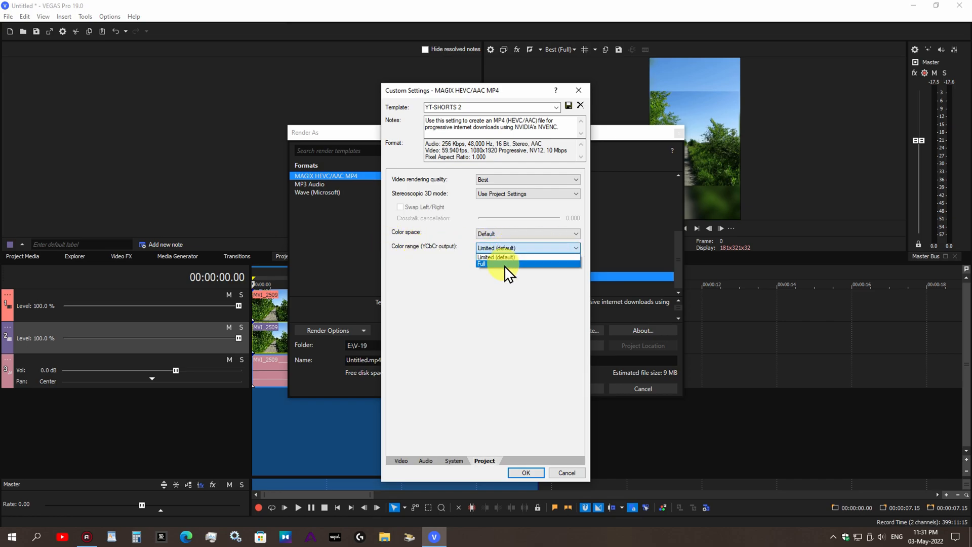
{"action": "left_click", "coordinate": [482, 263]}
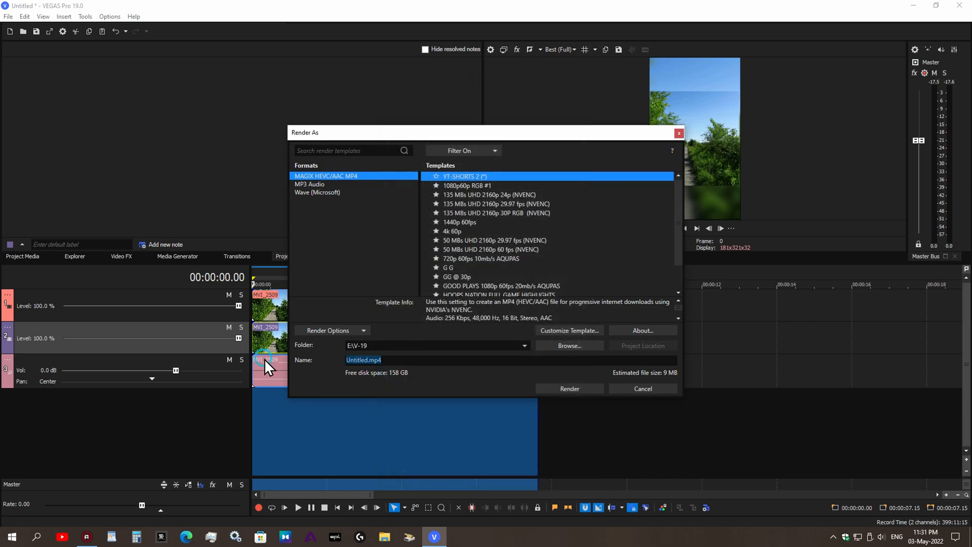
Name the output 'yt shorts' and render it to MP4 in E:\V-19.
{"action": "type", "text": "yt sho"}
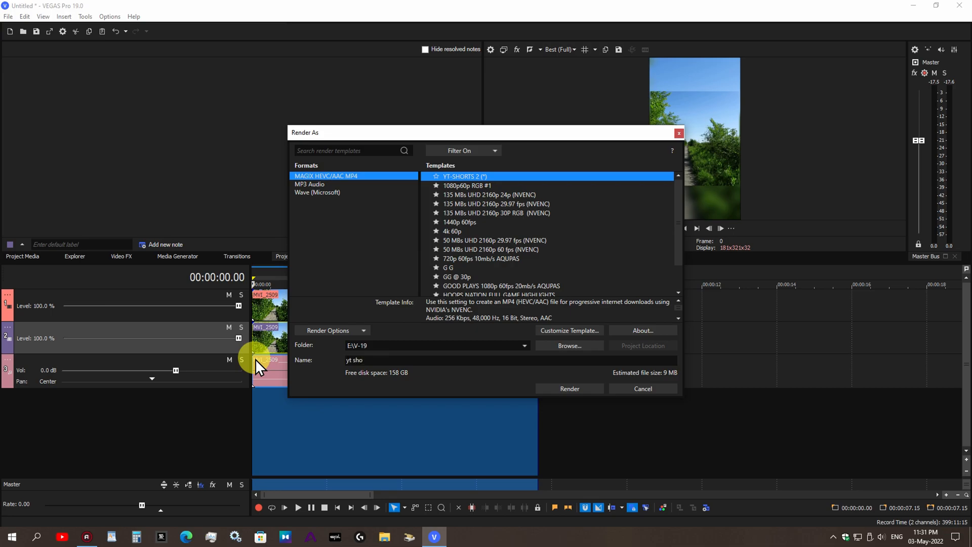
{"action": "left_click", "coordinate": [568, 389]}
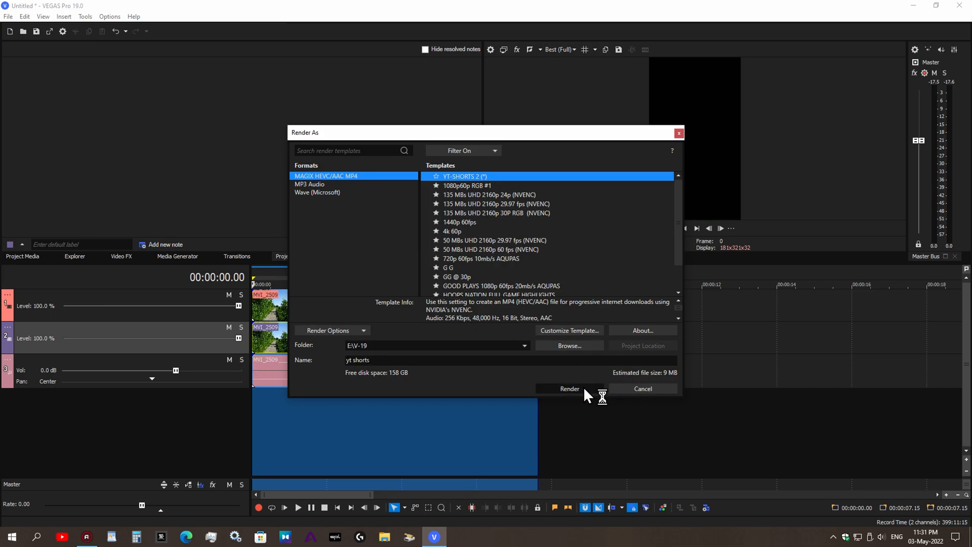
{"action": "left_click", "coordinate": [568, 389]}
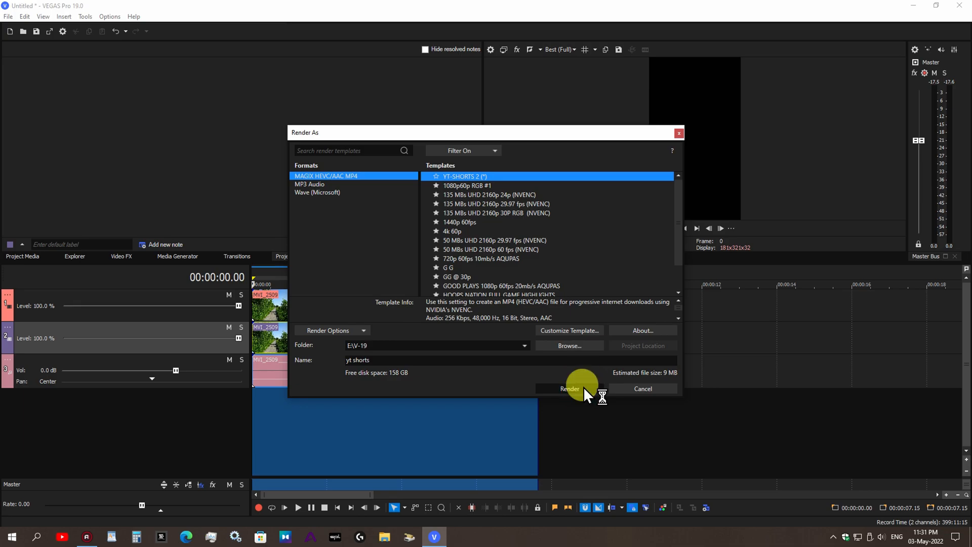
{"action": "left_click", "coordinate": [568, 388]}
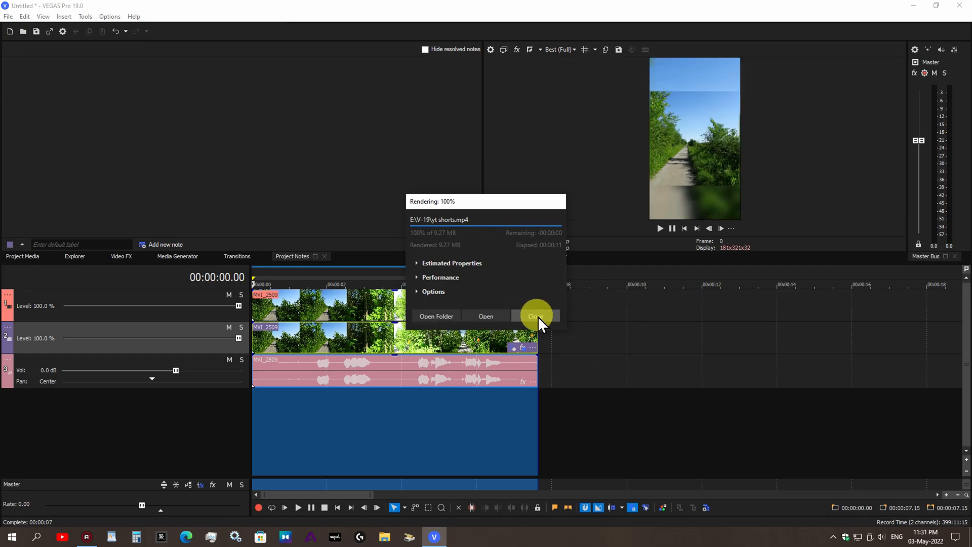
{"action": "mouse_move", "coordinate": [437, 316]}
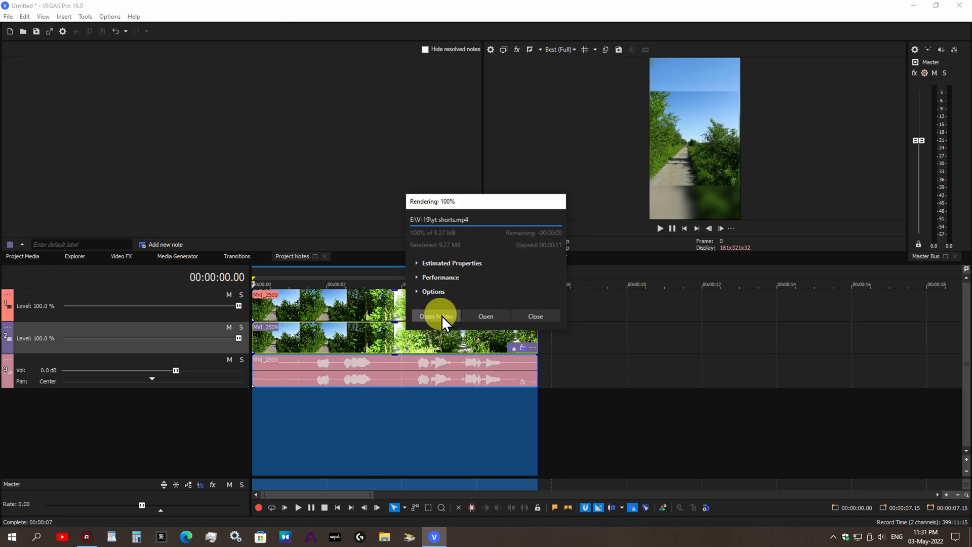
Open the V-19 folder and choose how to open yt shorts.mp4.
{"action": "left_click", "coordinate": [435, 316]}
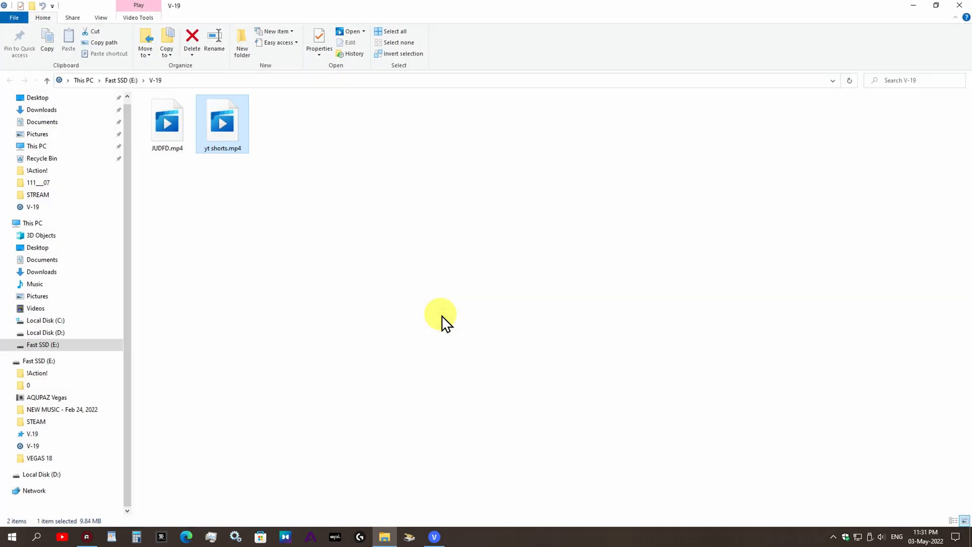
{"action": "right_click", "coordinate": [222, 120]}
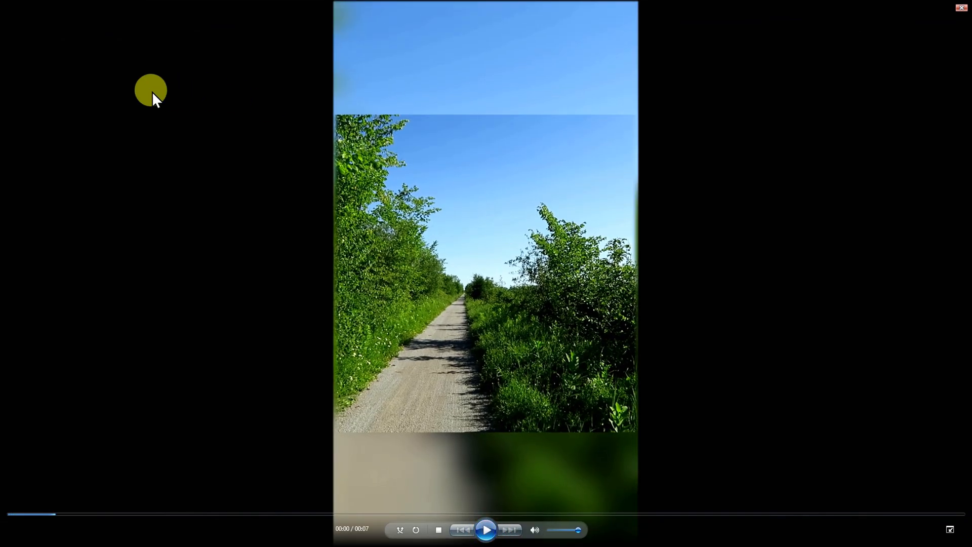
{"action": "mouse_move", "coordinate": [916, 495]}
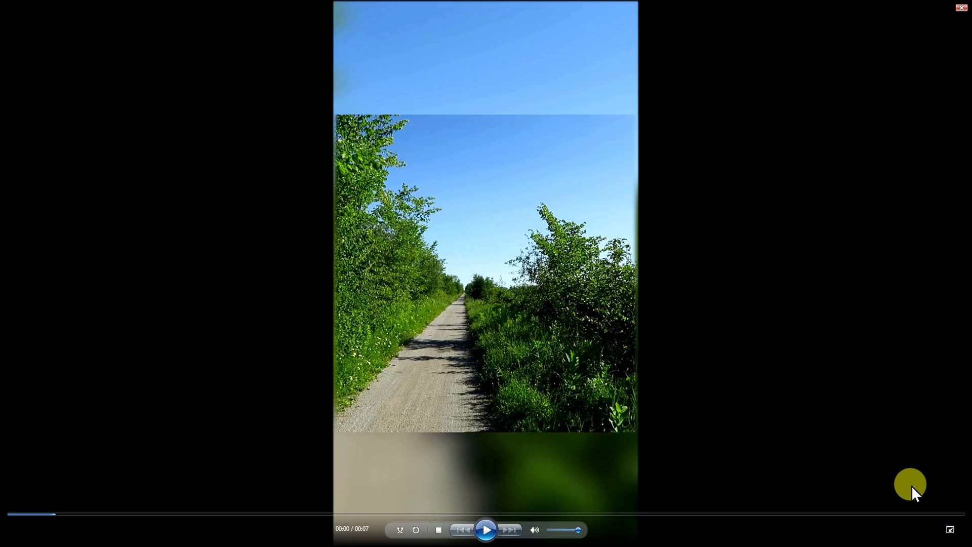
{"action": "mouse_move", "coordinate": [328, 9]}
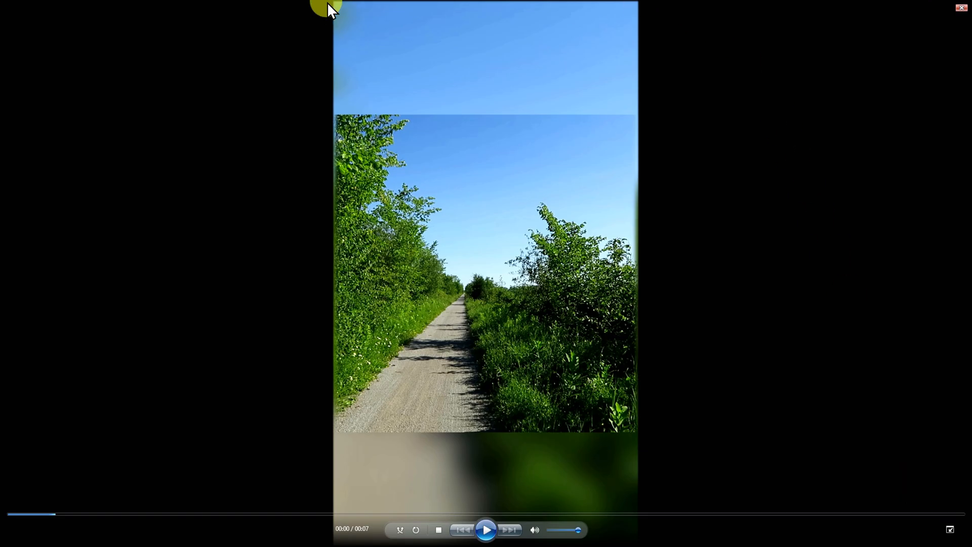
{"action": "mouse_move", "coordinate": [587, 369]}
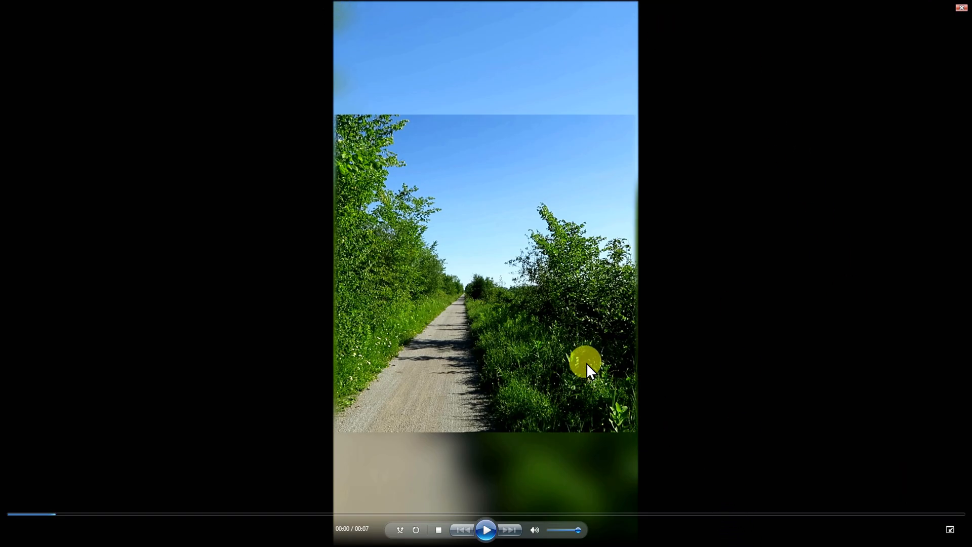